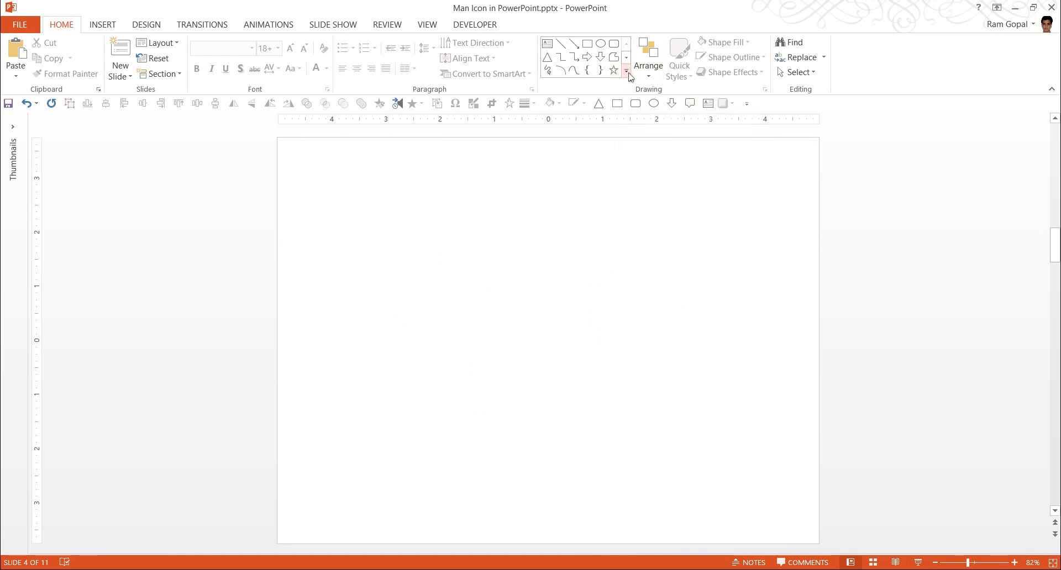
mouse_move(626, 74)
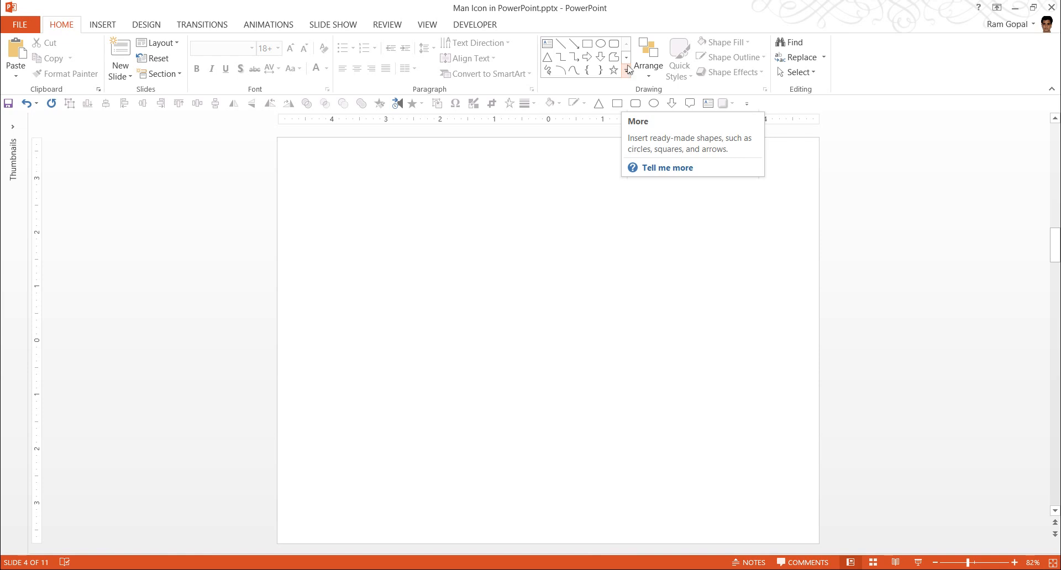
Step: Draw a large blue rounded rectangle with extra-round corners as the man's torso
click(626, 71)
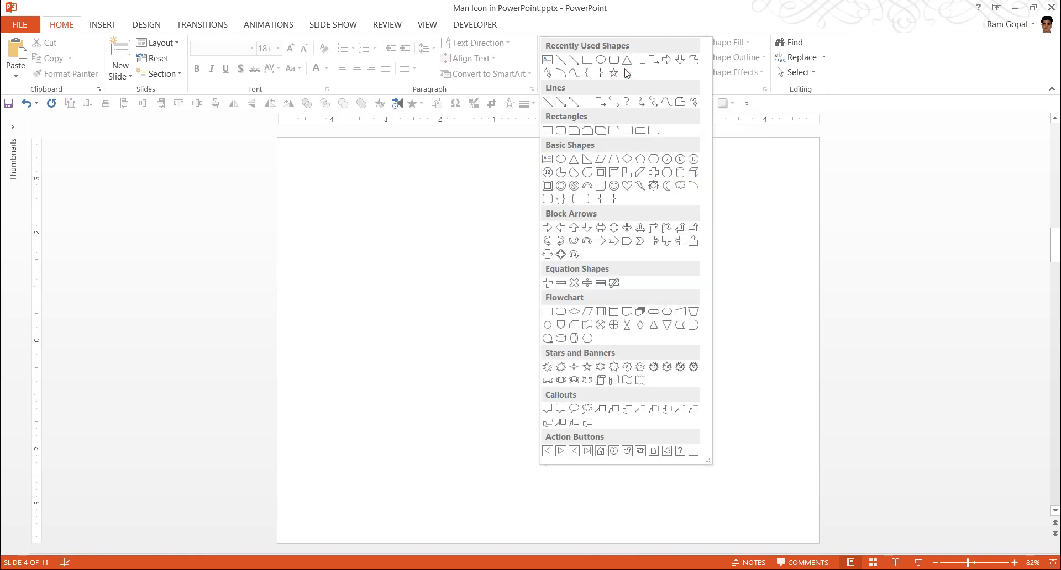
mouse_move(568, 125)
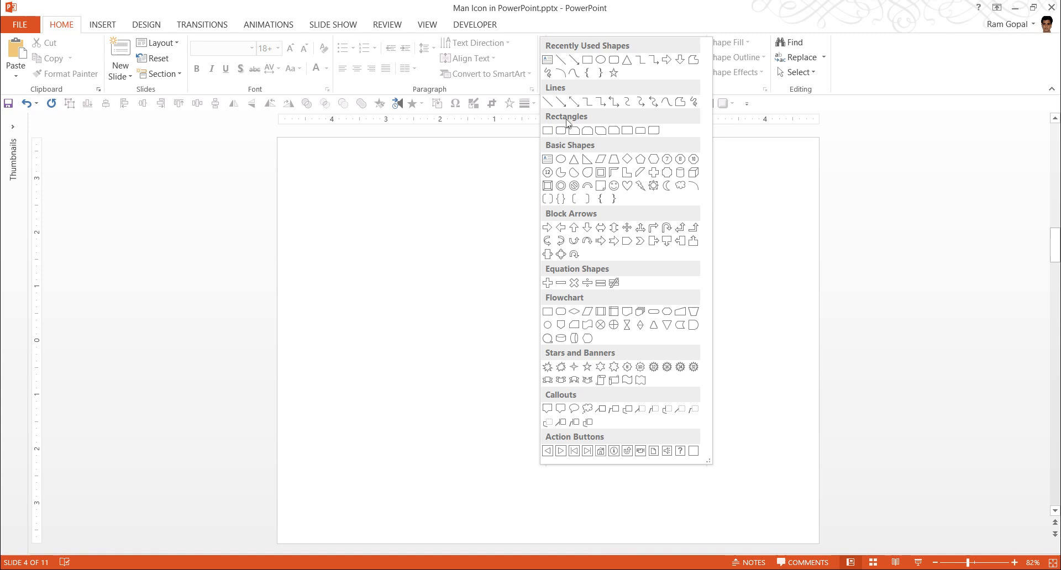
mouse_move(559, 132)
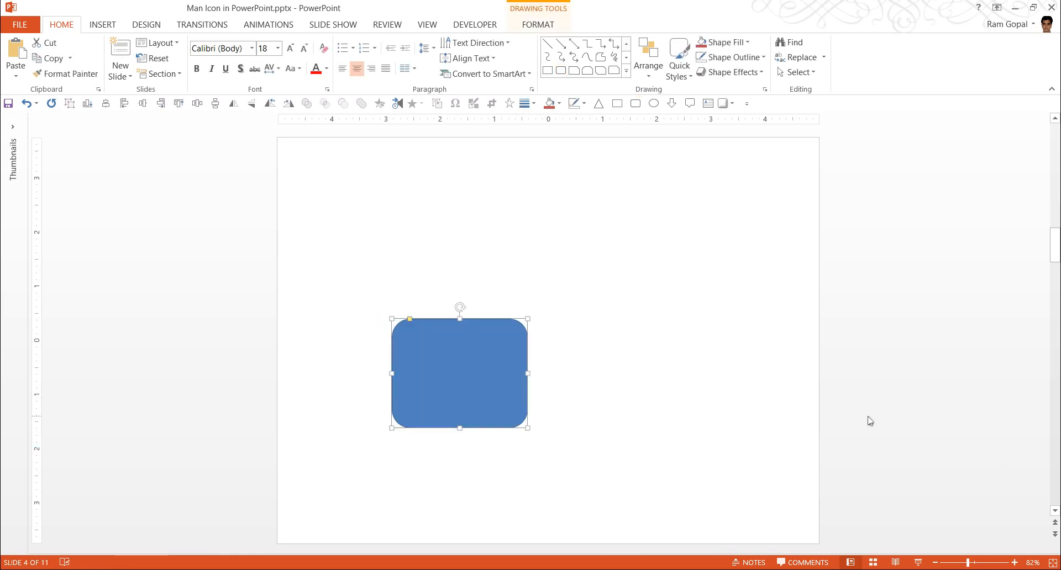
mouse_move(411, 323)
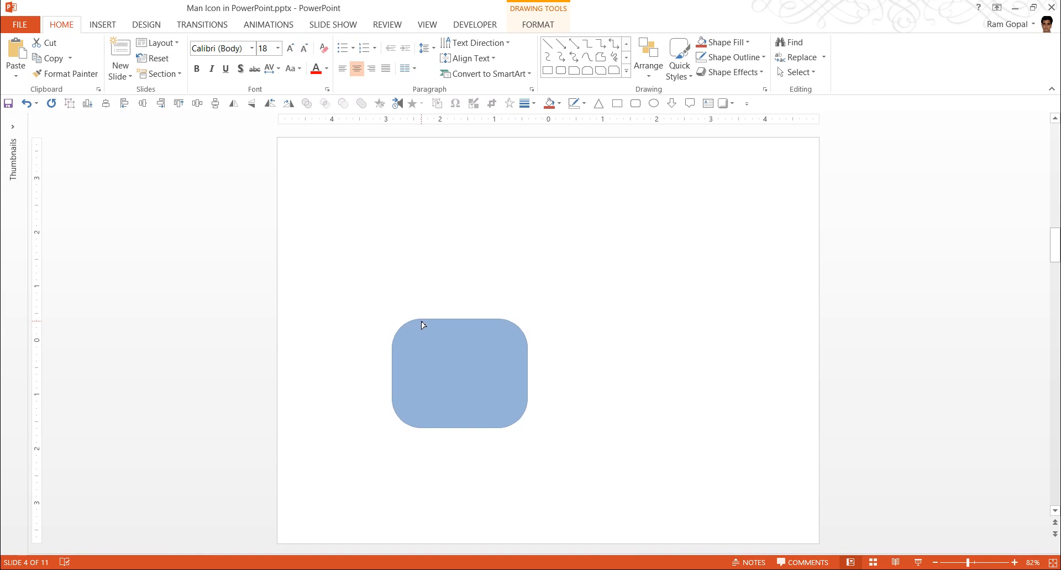
click(459, 374)
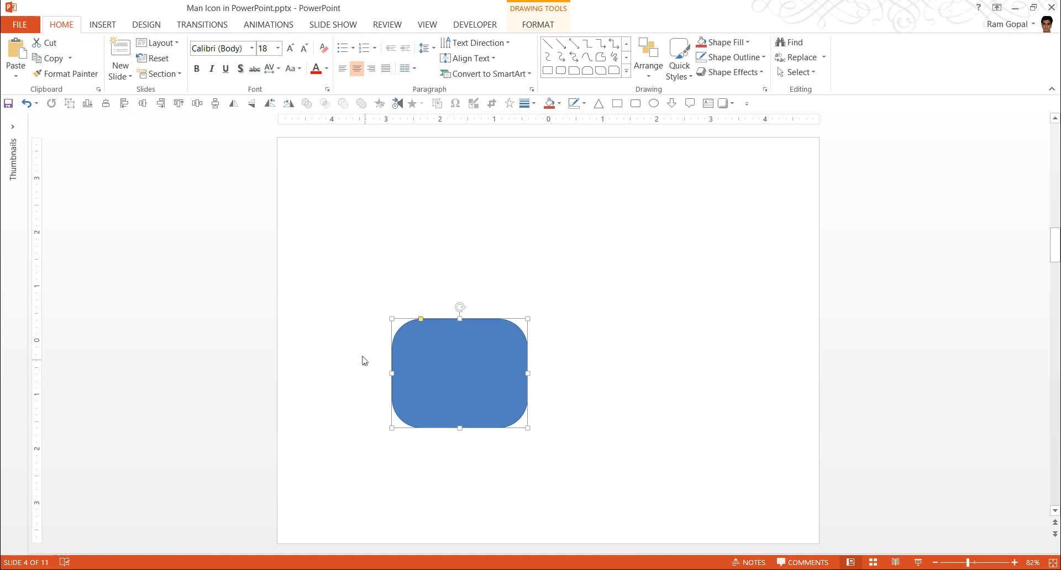
mouse_move(464, 351)
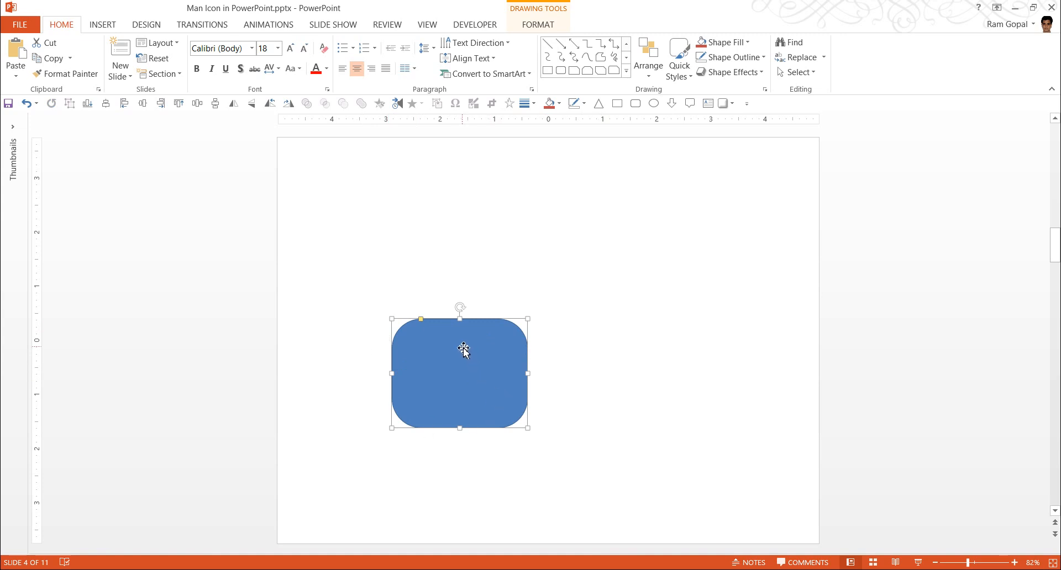
mouse_move(523, 336)
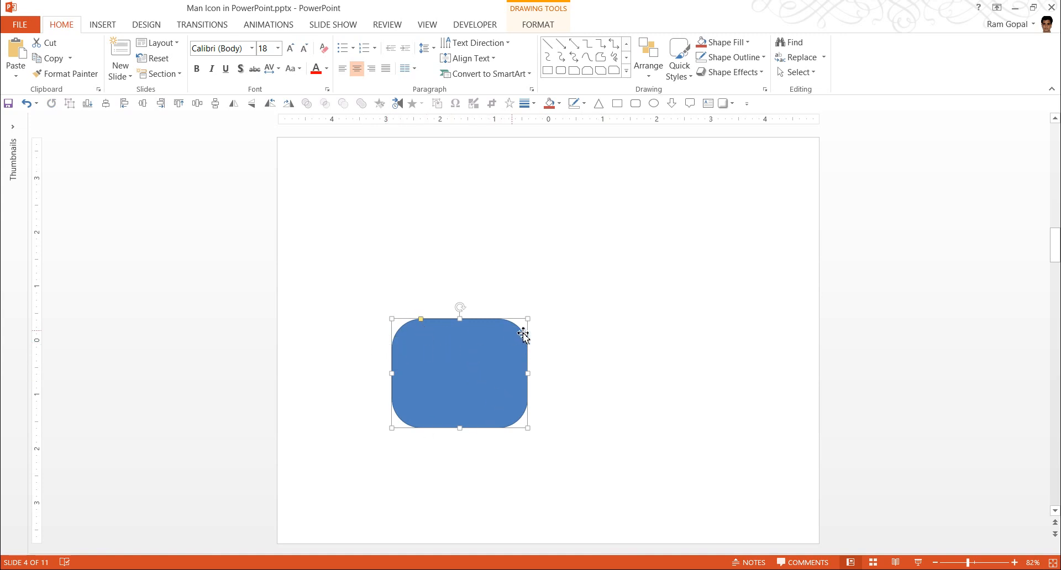
mouse_move(547, 350)
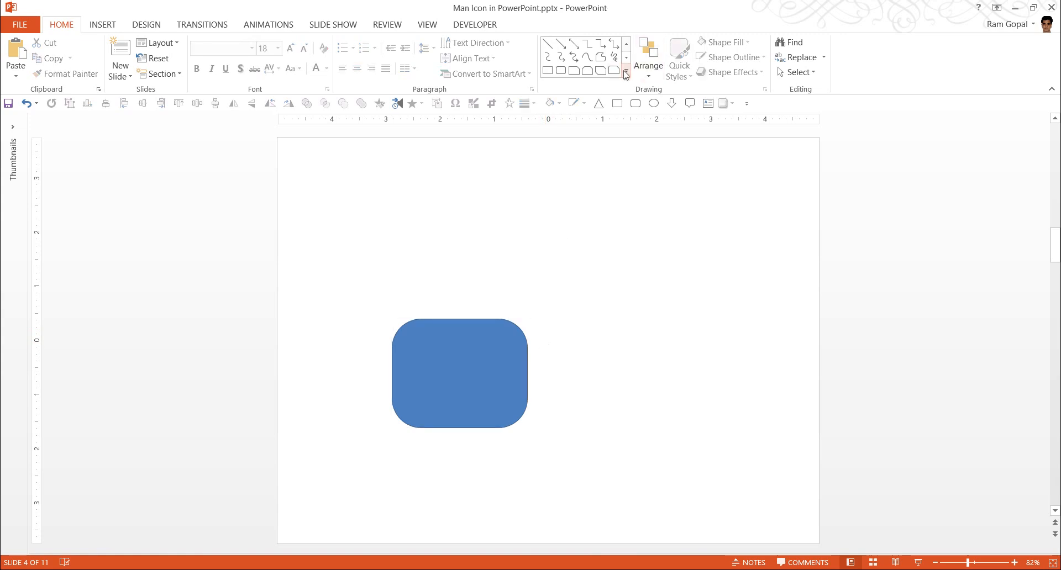
Step: Add a narrower rounded rectangle centred under the torso as the legs
click(626, 74)
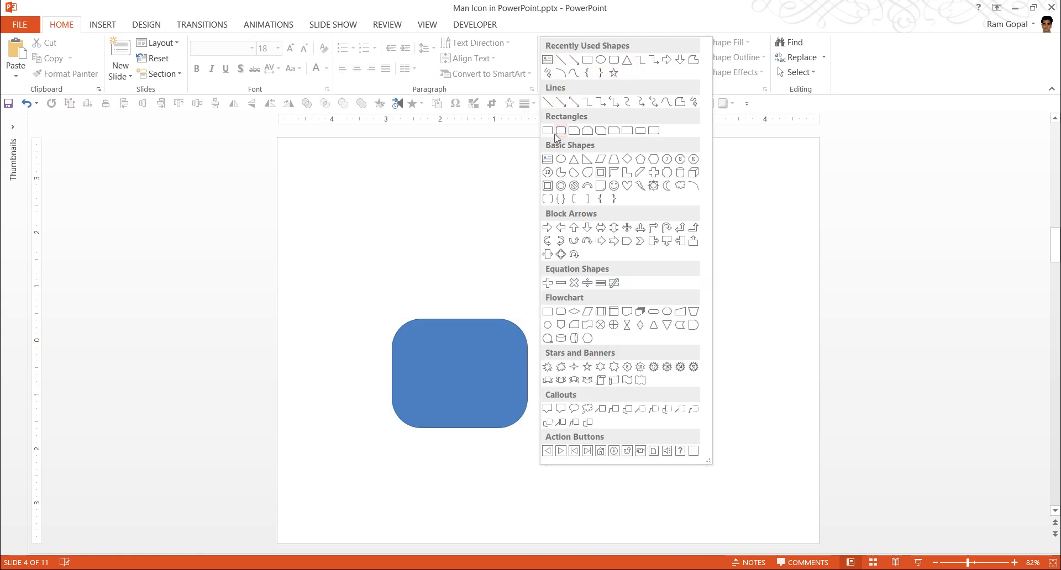
click(561, 130)
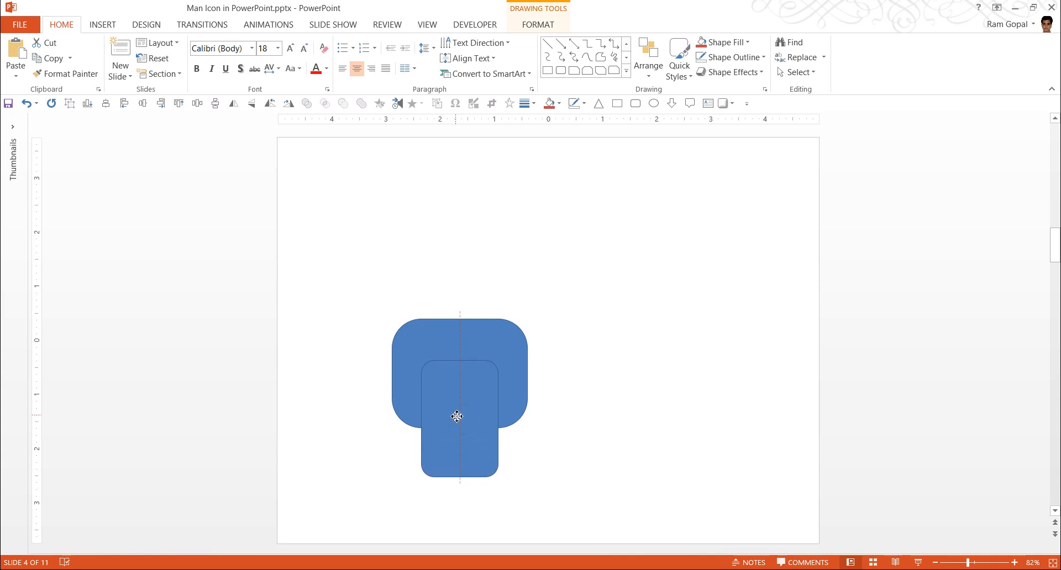
click(460, 415)
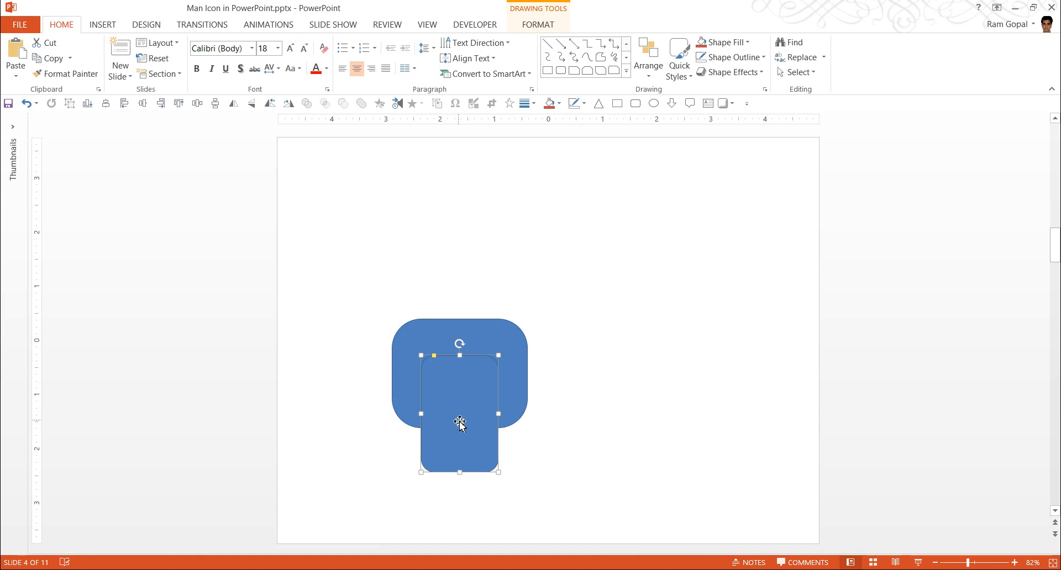
mouse_move(483, 354)
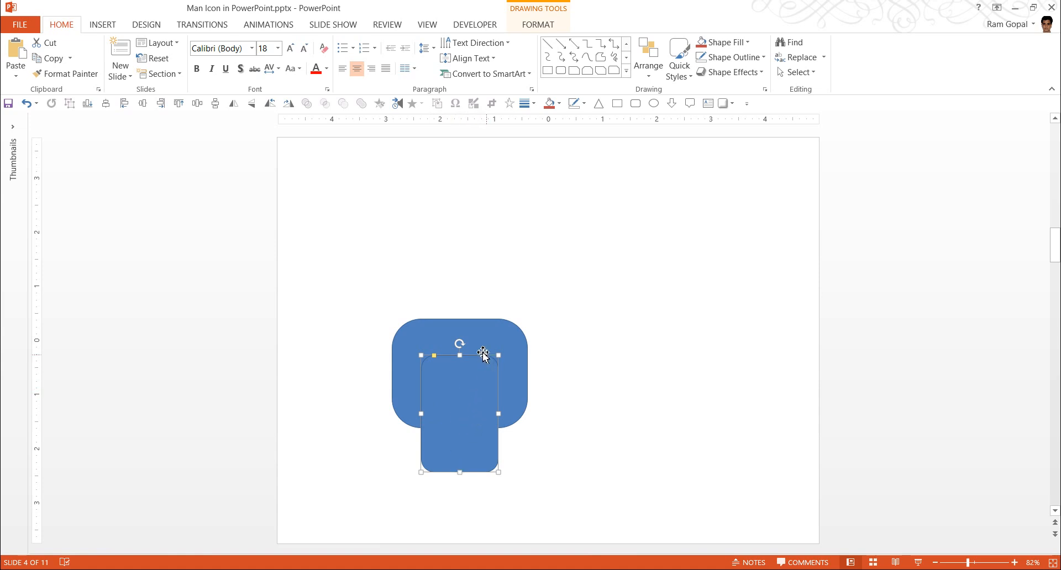
mouse_move(471, 433)
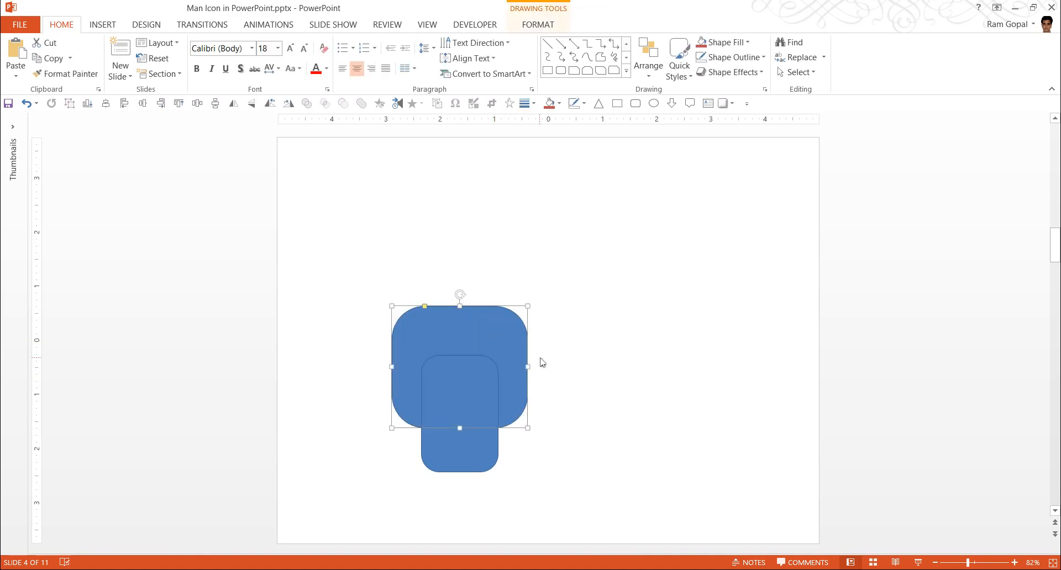
click(479, 284)
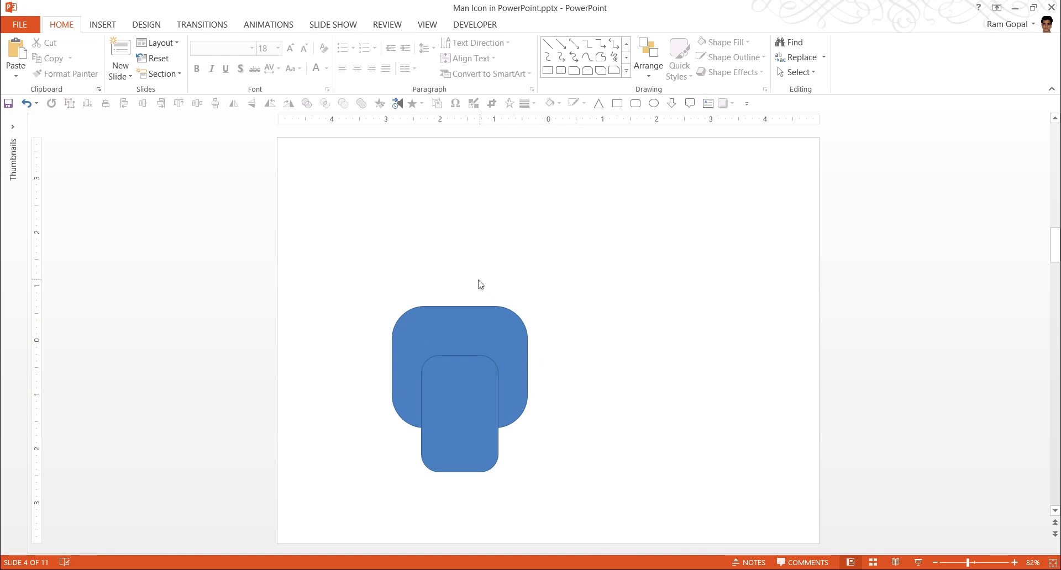
mouse_move(508, 336)
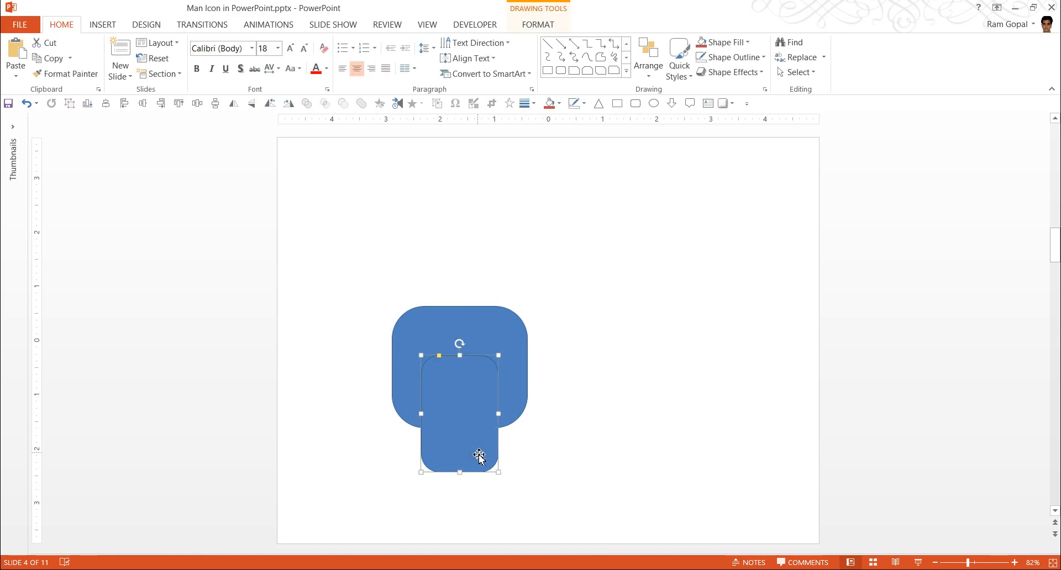
mouse_move(548, 392)
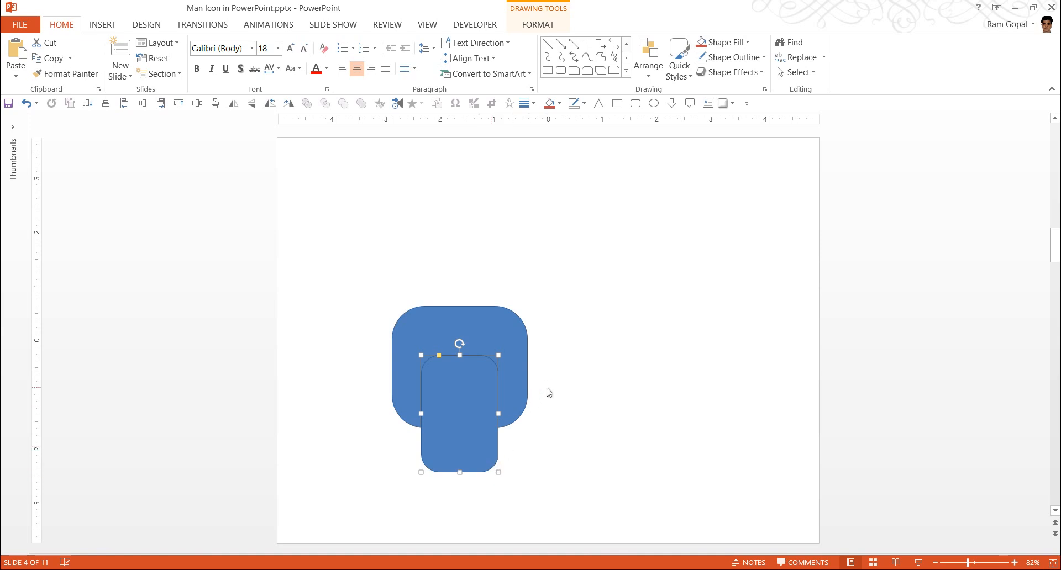
click(627, 56)
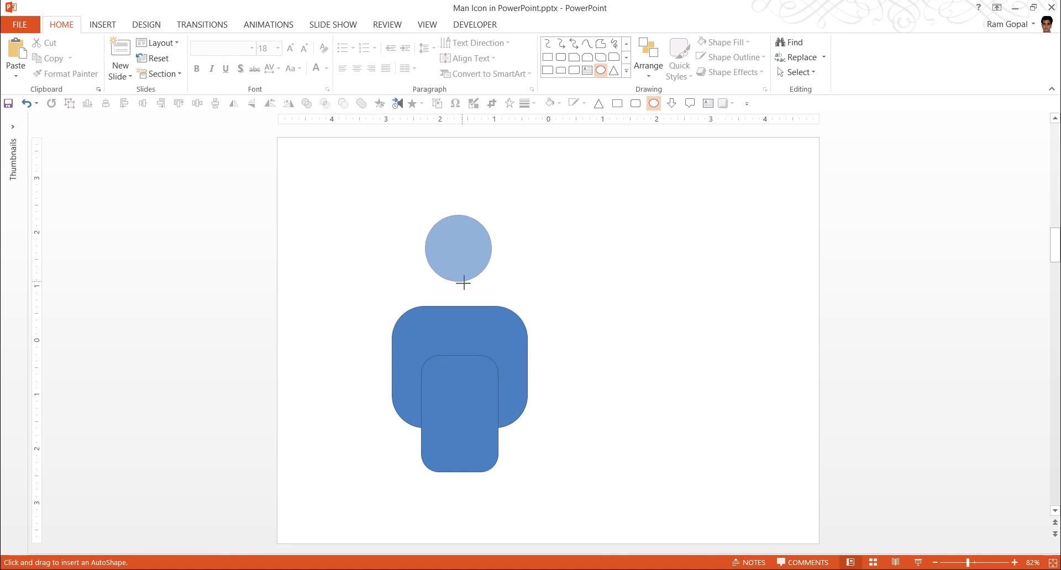
Step: Place a blue circle centred above the torso as the man's head
click(458, 249)
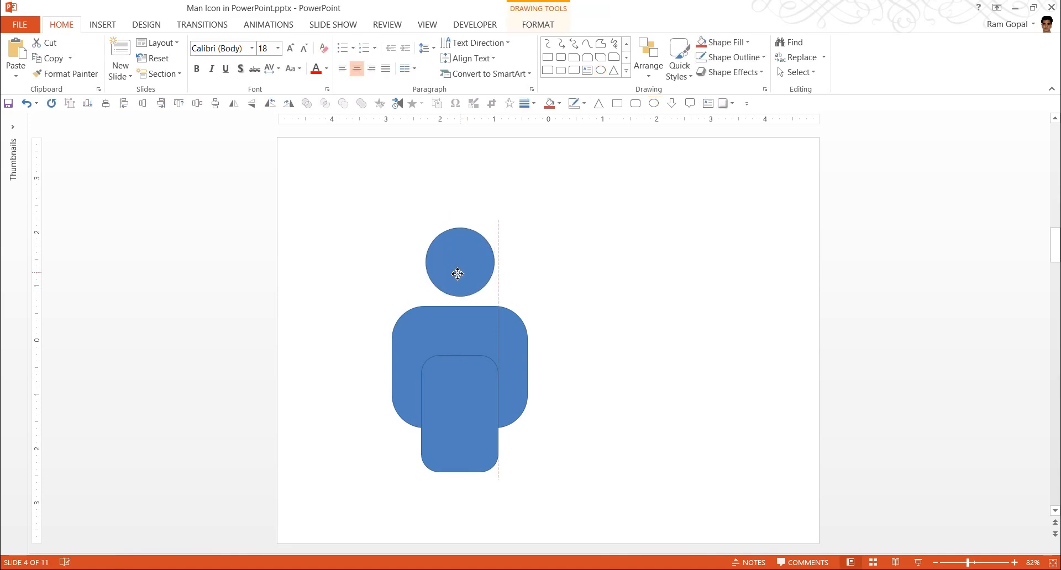
click(457, 262)
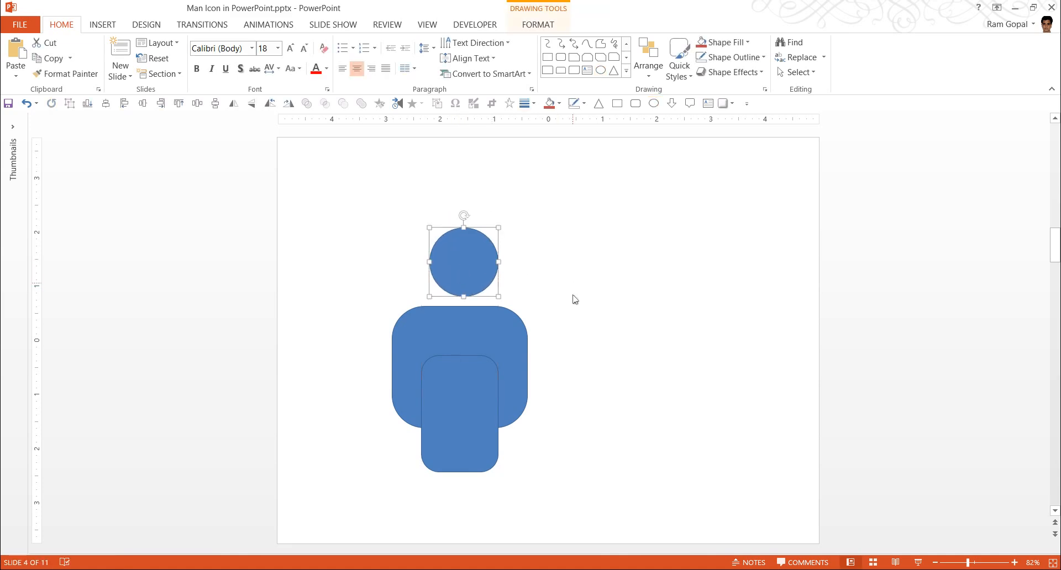
click(571, 372)
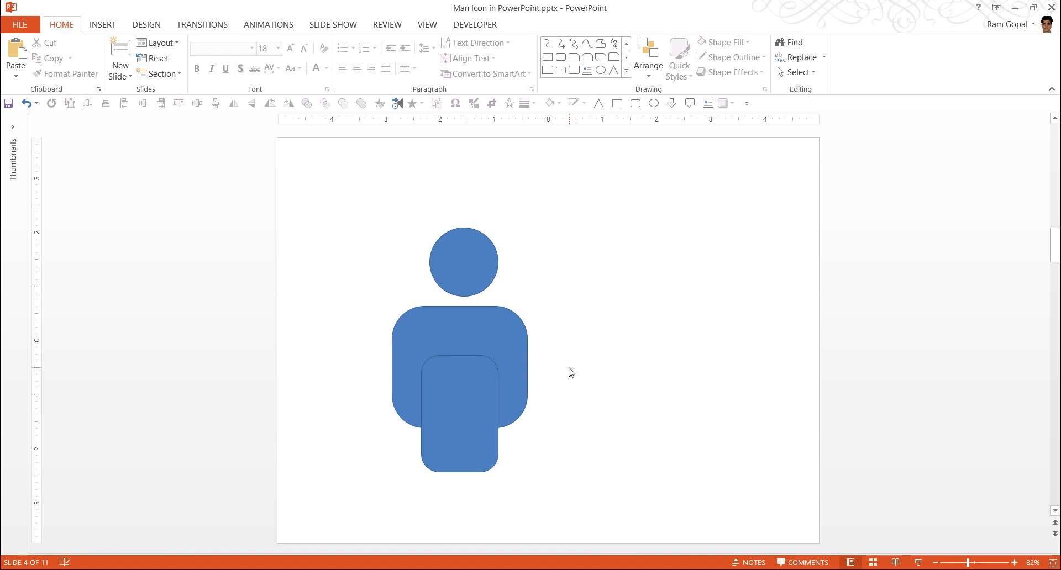
mouse_move(527, 353)
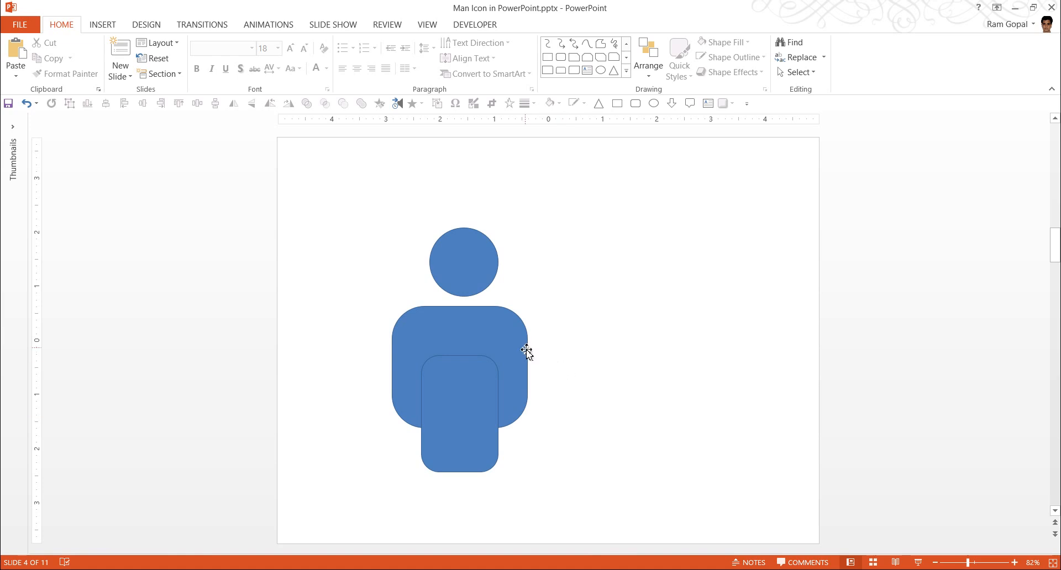
mouse_move(626, 344)
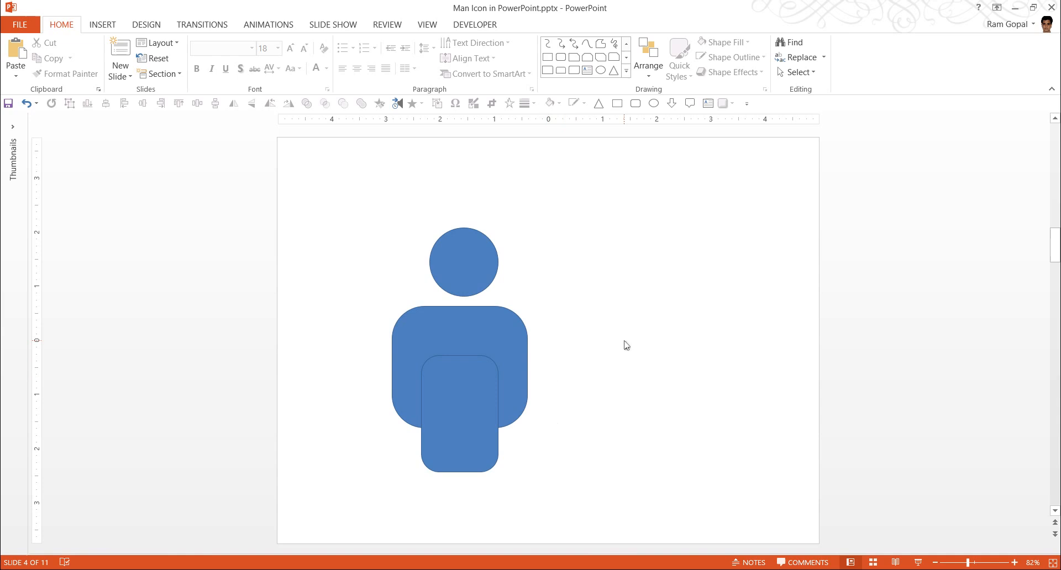
mouse_move(493, 336)
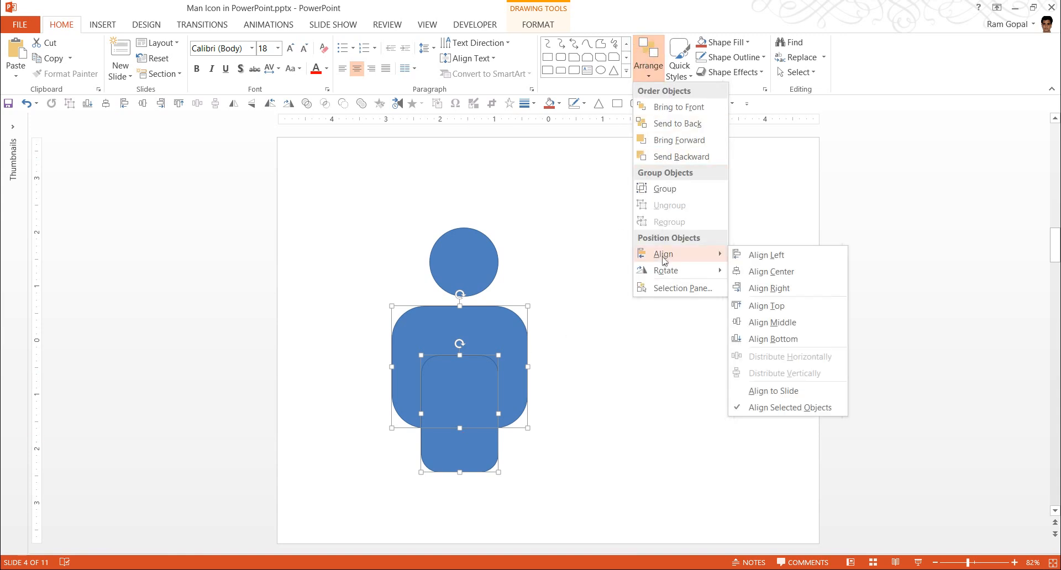
mouse_move(768, 255)
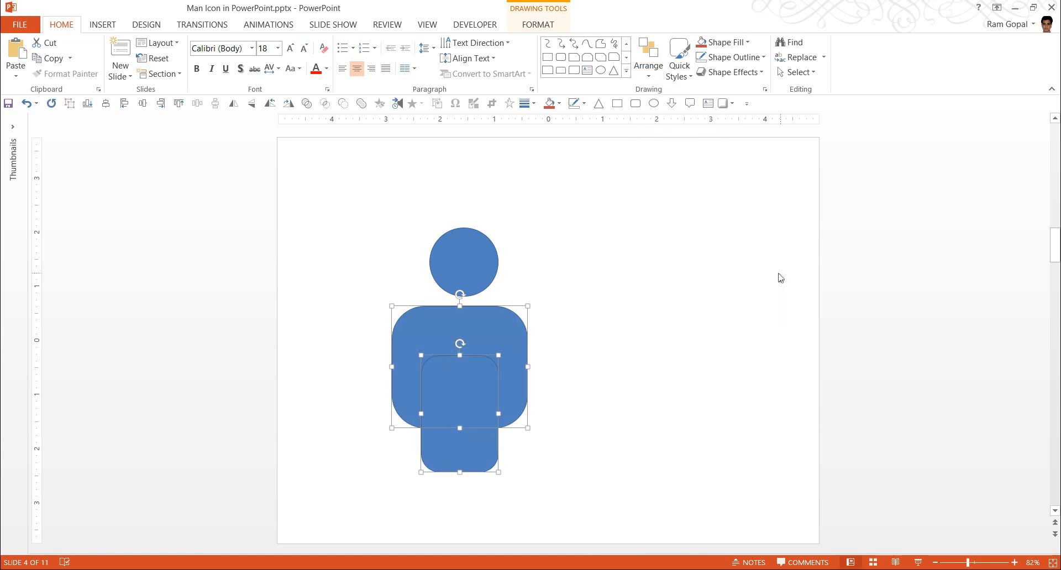
mouse_move(535, 411)
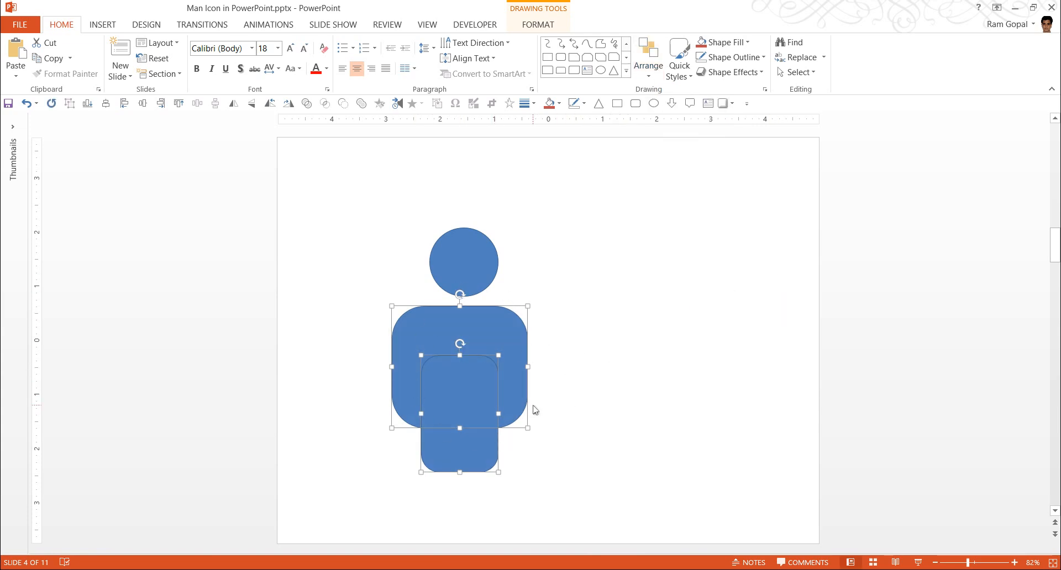
mouse_move(520, 29)
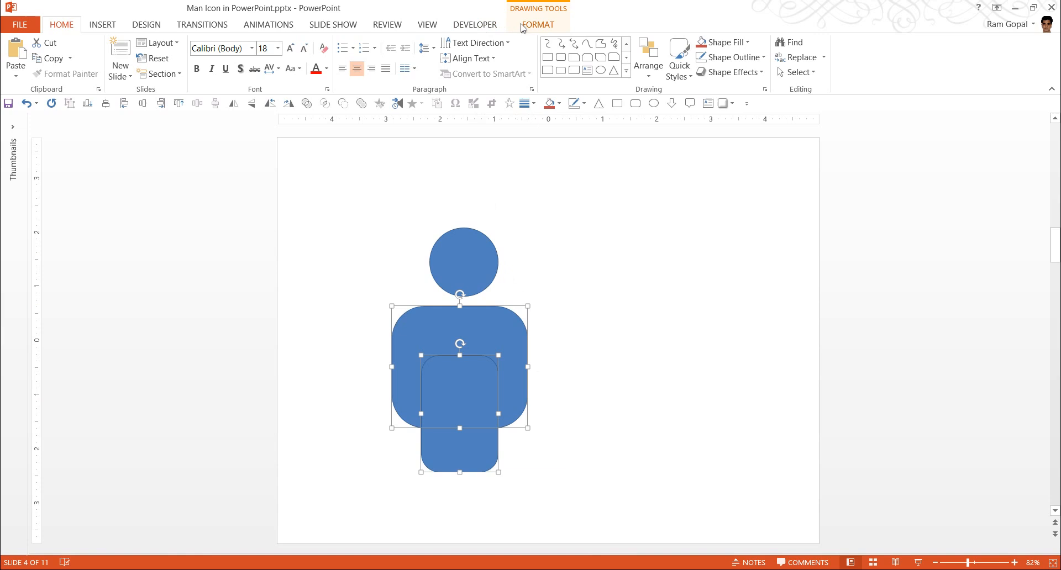
Step: Merge torso and legs into one body shape with Merge Shapes > Union
click(132, 72)
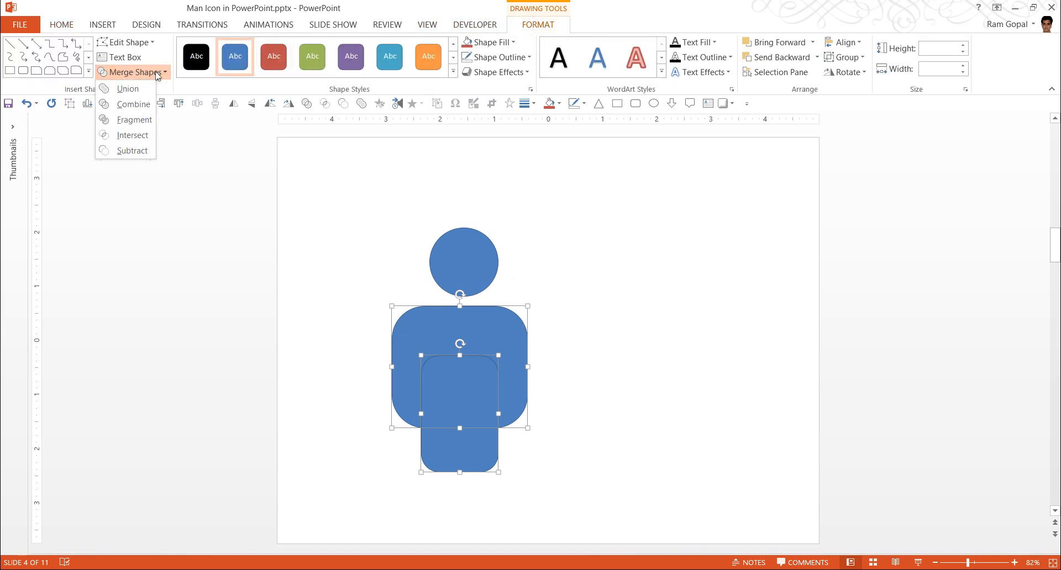
click(127, 89)
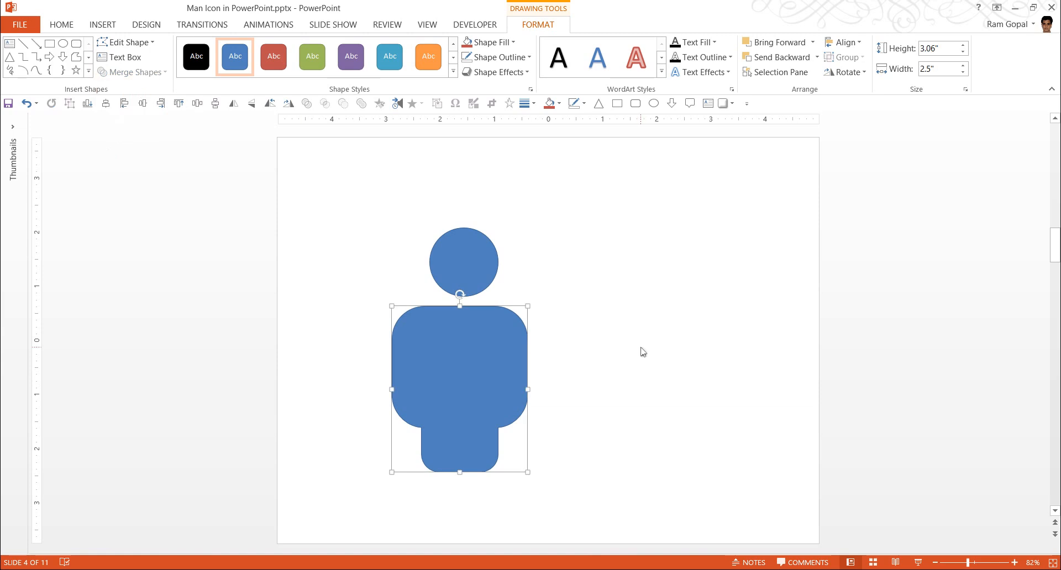
mouse_move(546, 299)
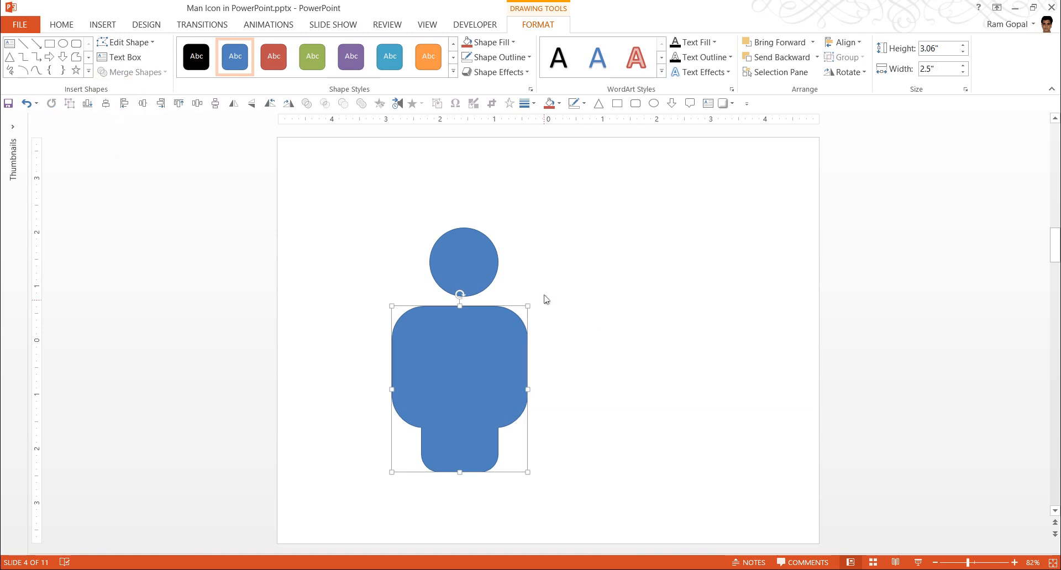
mouse_move(533, 322)
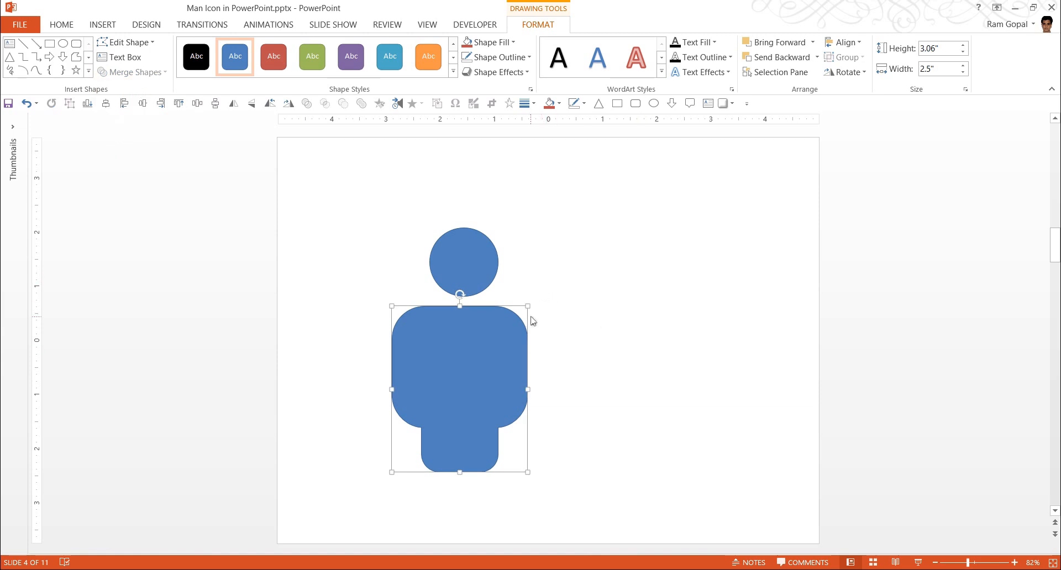
mouse_move(591, 324)
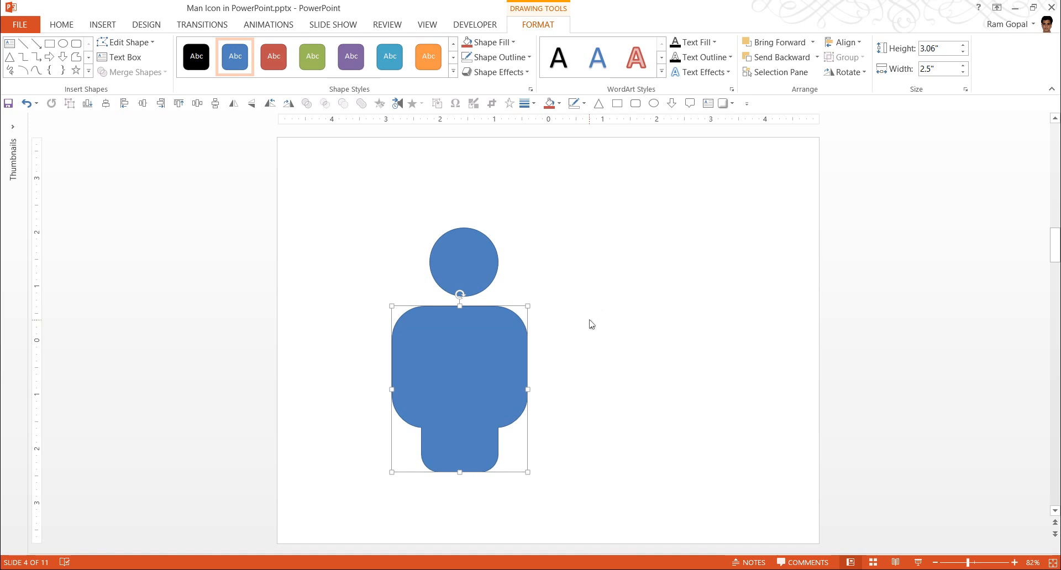
mouse_move(402, 161)
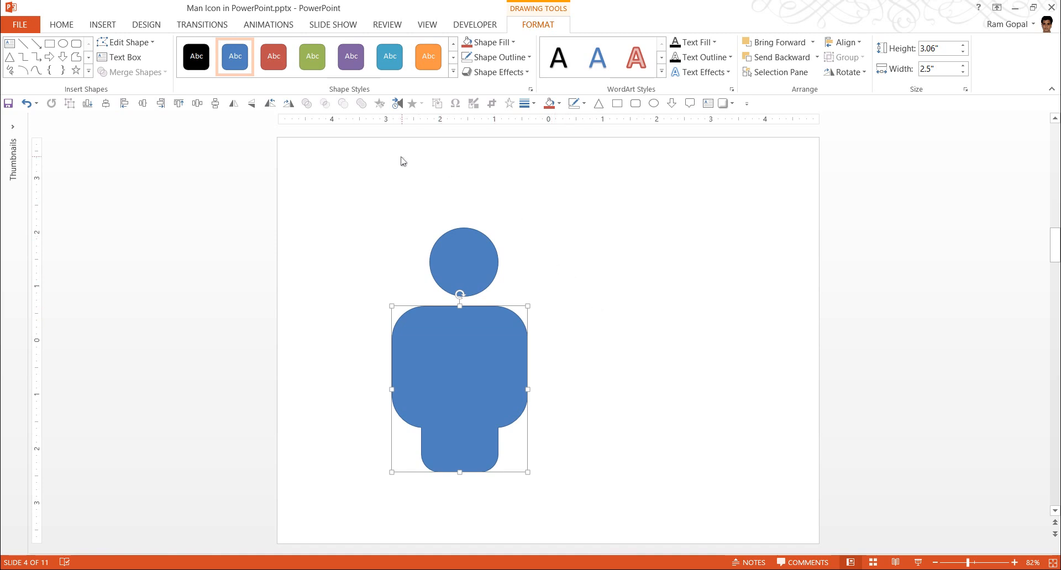
mouse_move(362, 107)
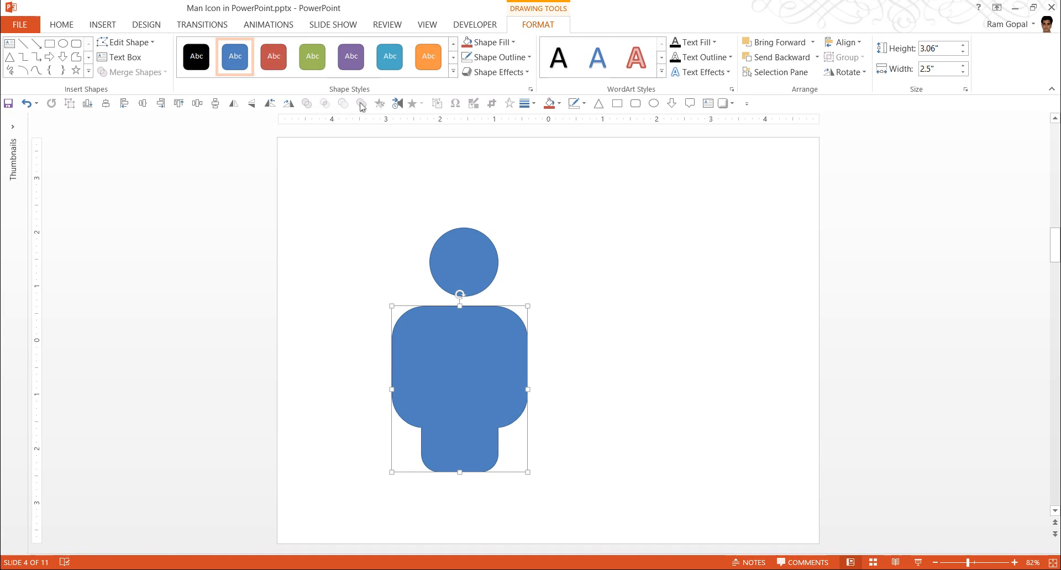
mouse_move(366, 114)
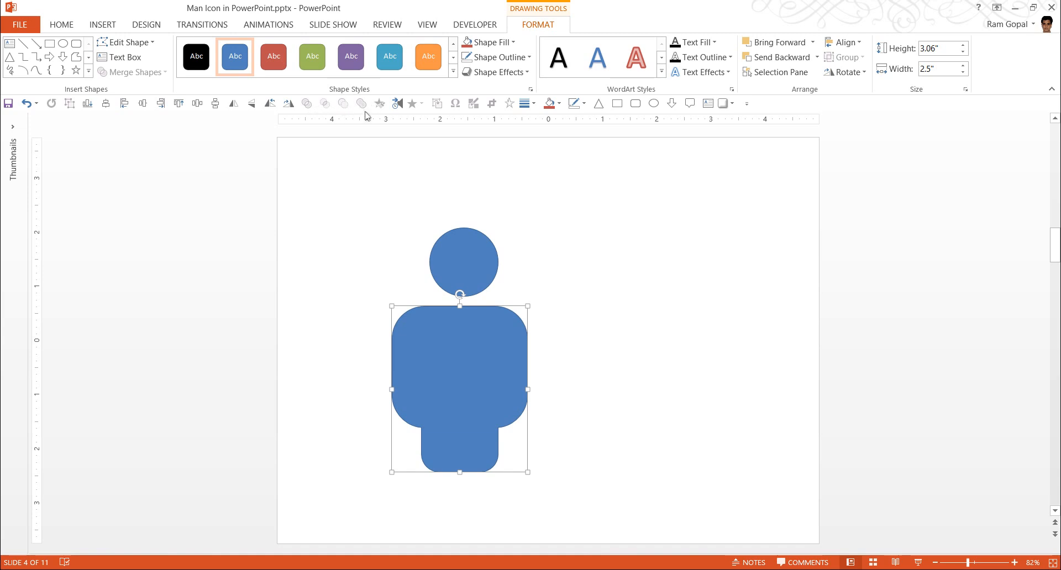
mouse_move(529, 214)
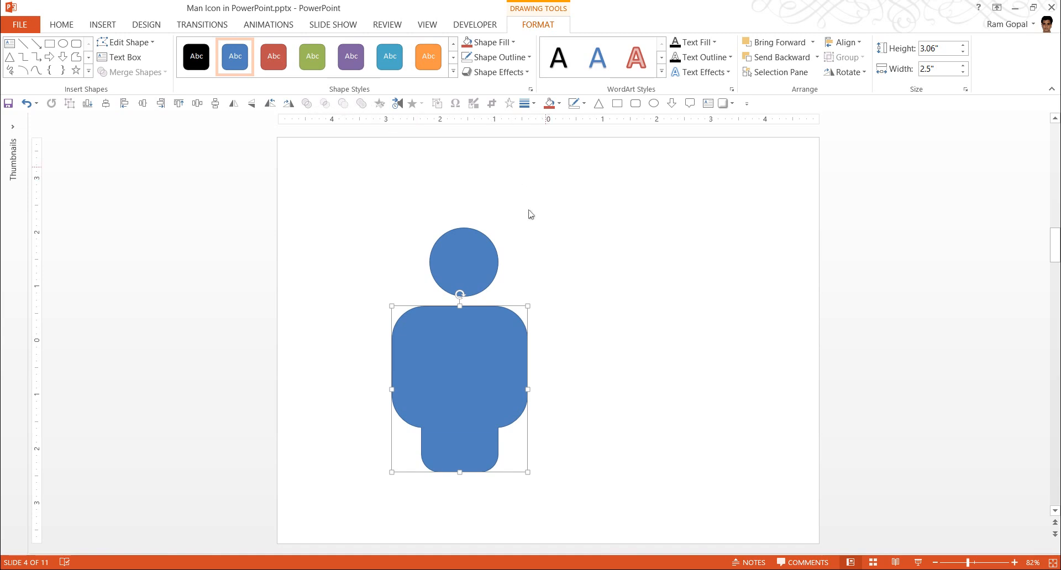
mouse_move(562, 372)
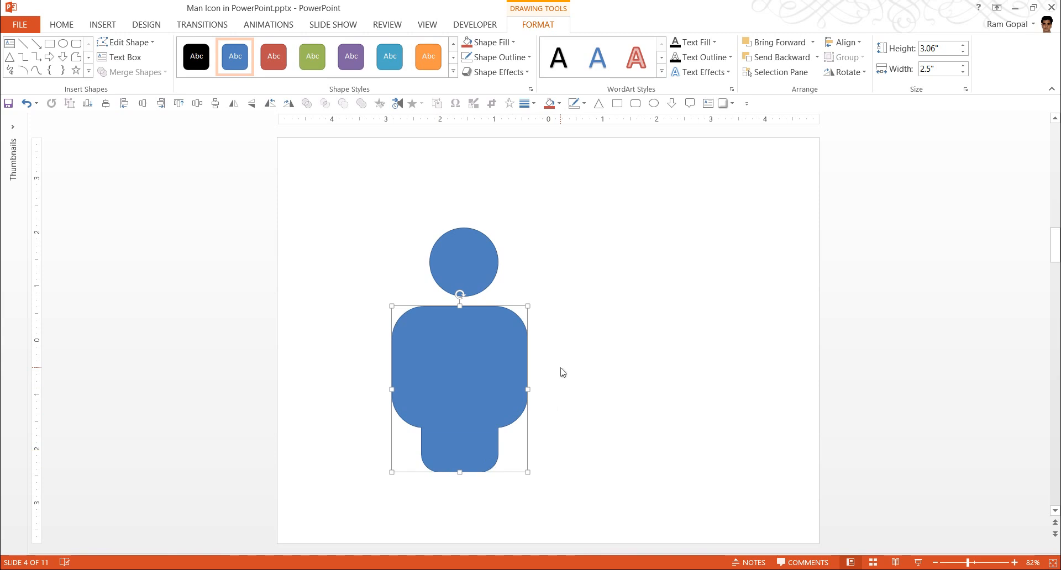
mouse_move(542, 211)
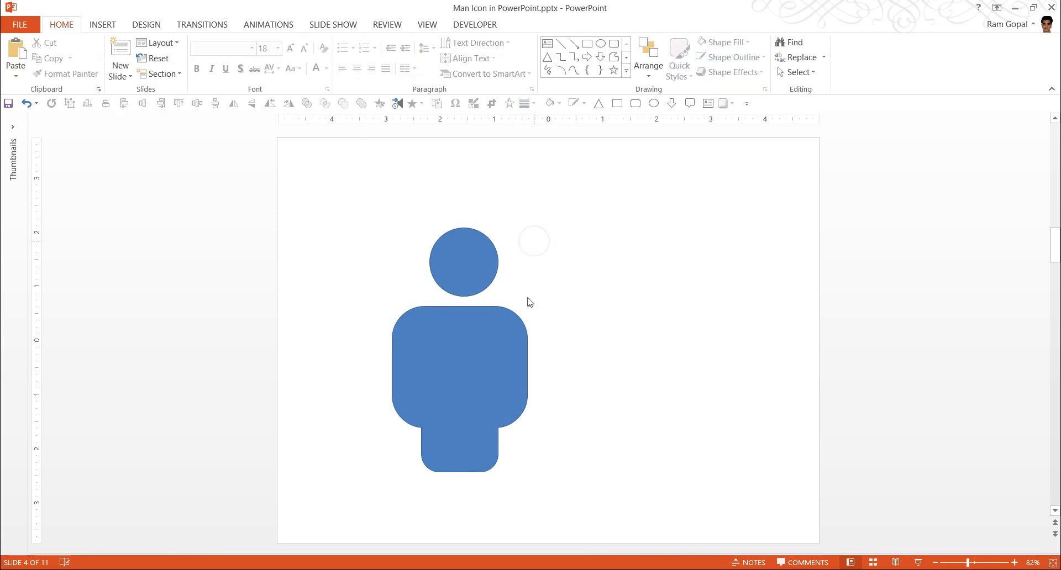
click(459, 389)
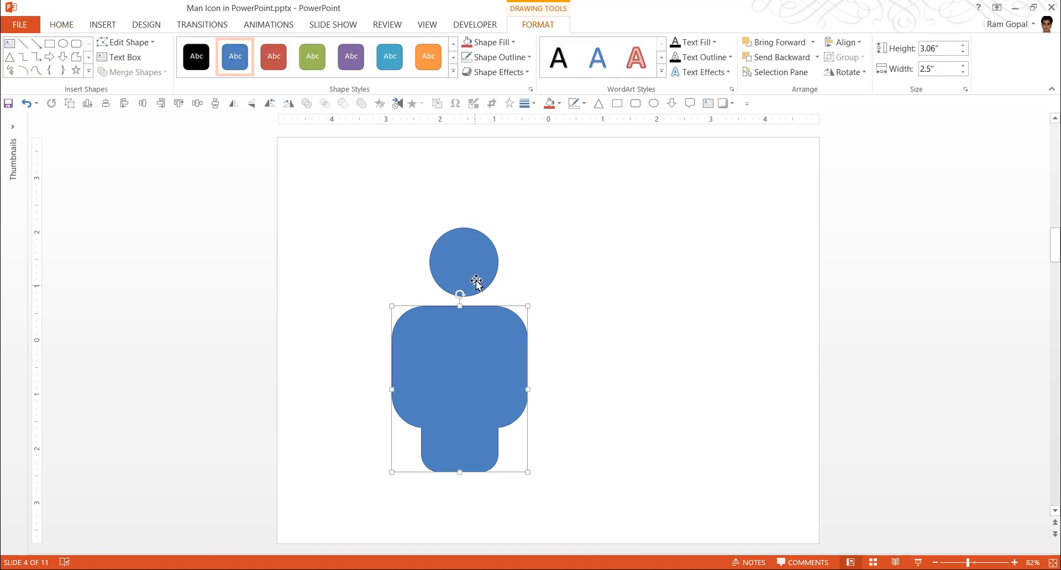
Step: Align the head circle horizontally centred over the merged body
click(464, 262)
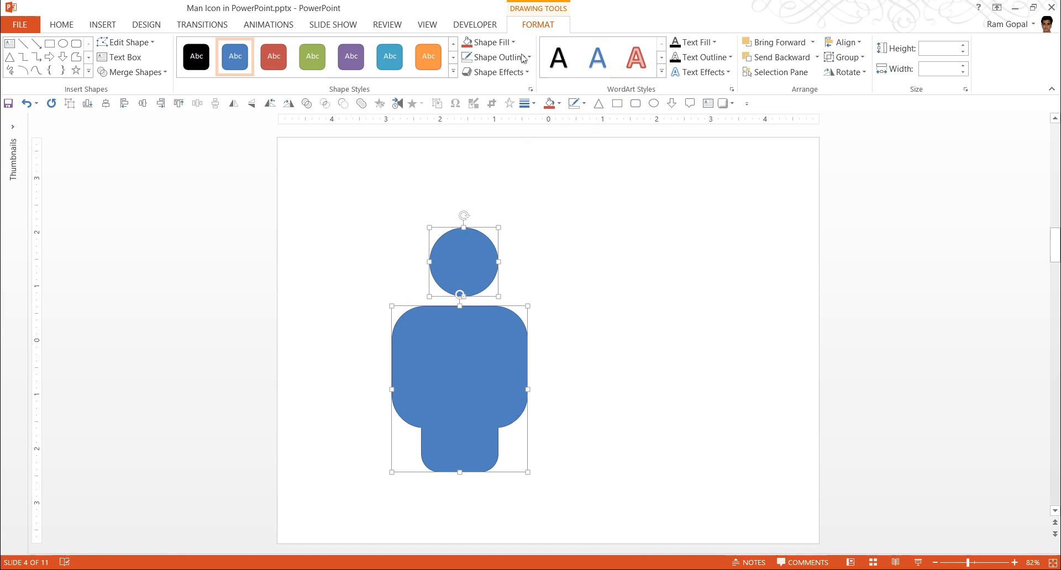
mouse_move(843, 42)
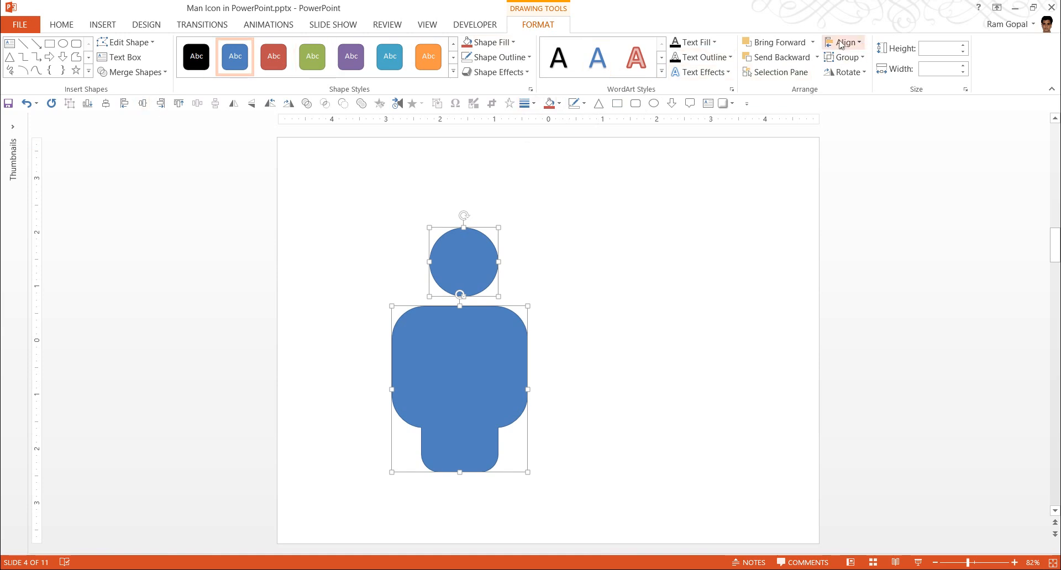
click(843, 42)
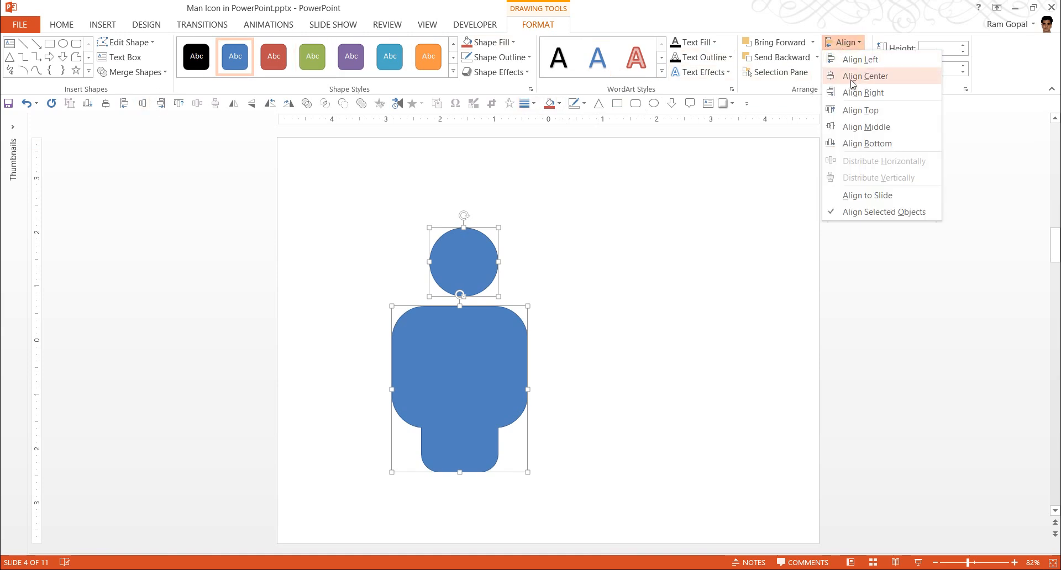
click(868, 75)
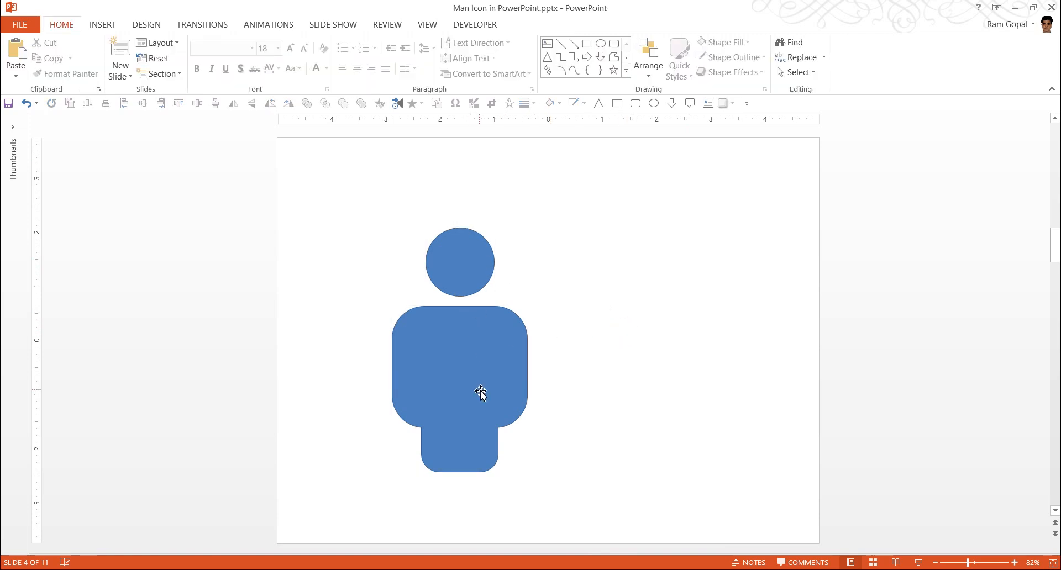
click(459, 262)
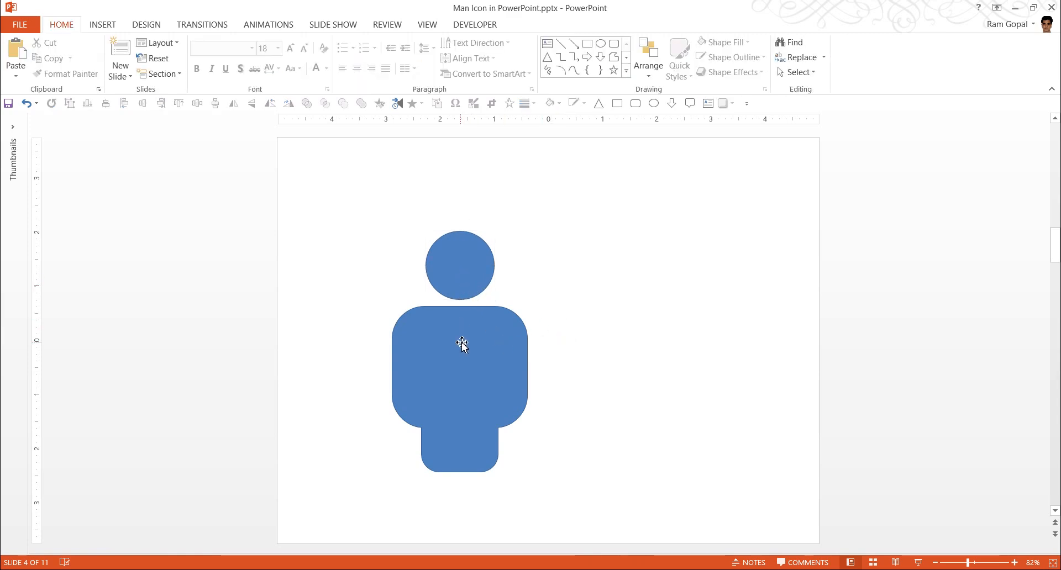
click(458, 264)
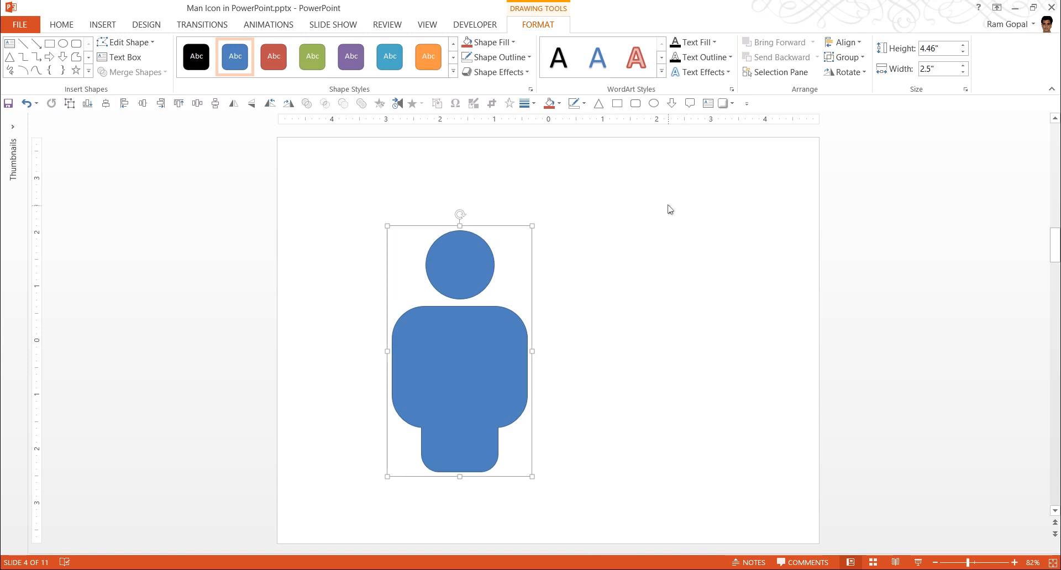
Step: Fill the whole man figure, head and body, with dark grey
click(489, 42)
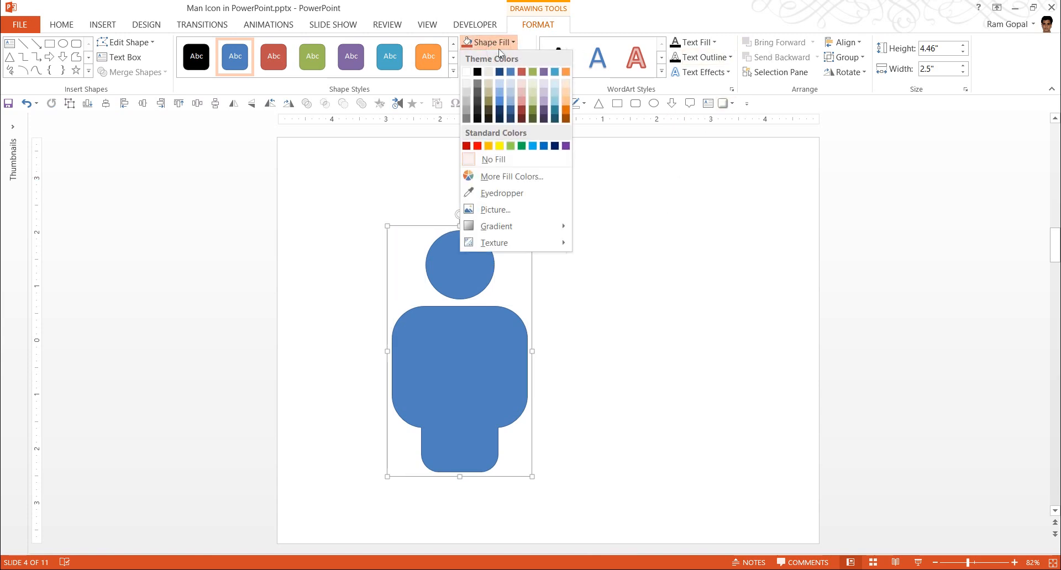
click(477, 72)
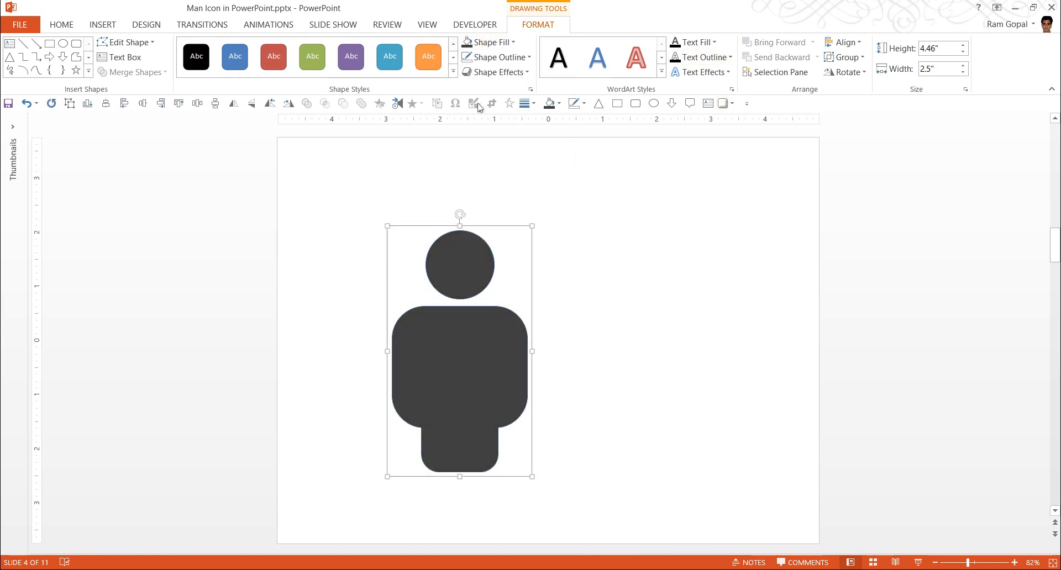
click(491, 171)
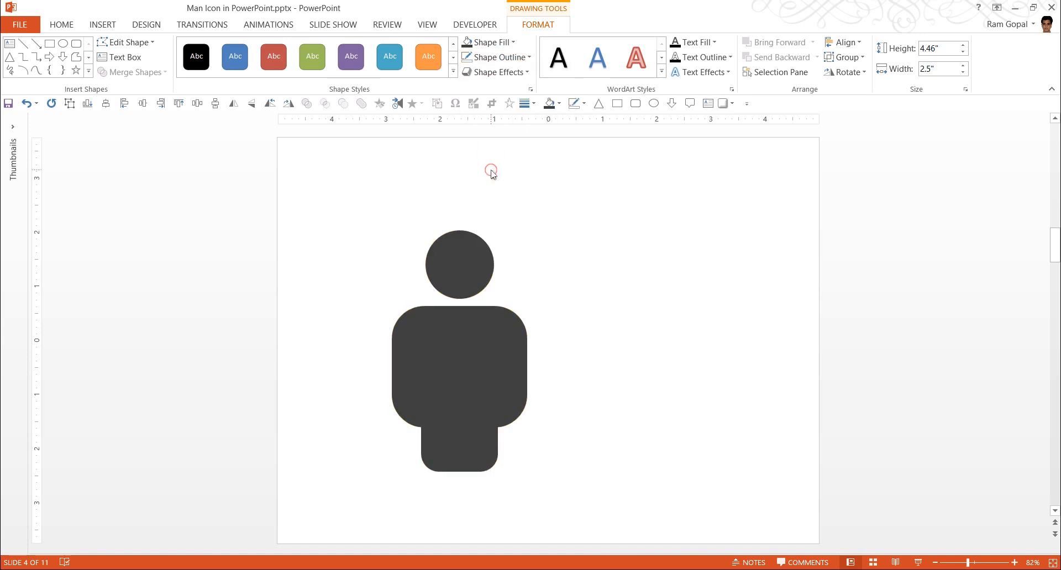
click(458, 338)
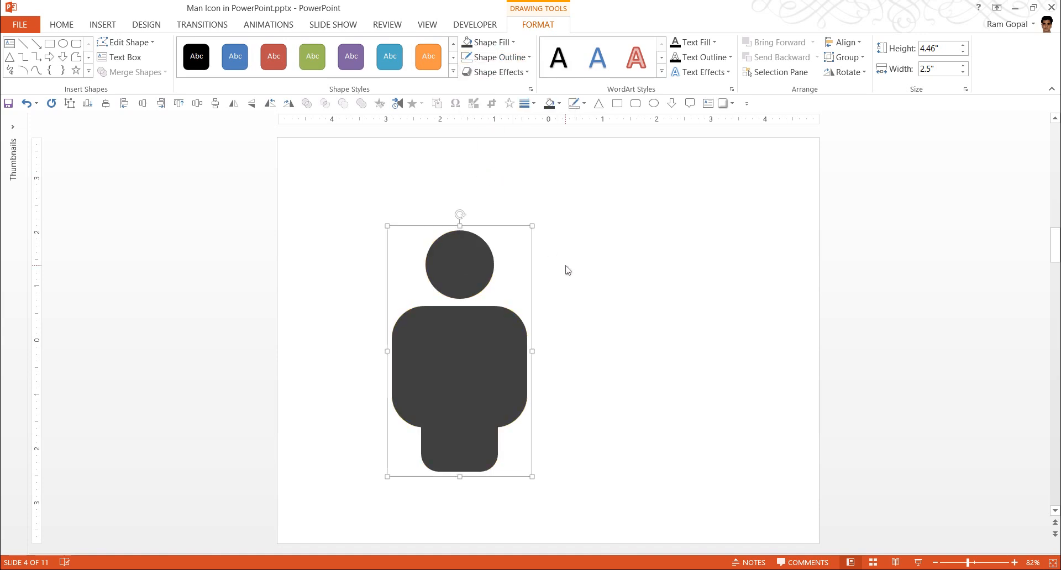
mouse_move(685, 437)
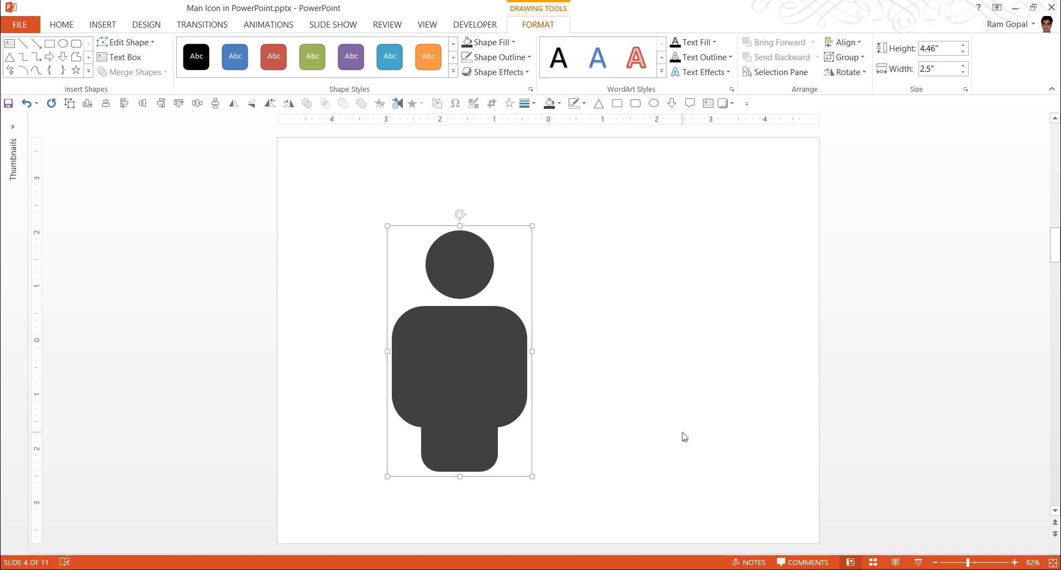
mouse_move(516, 355)
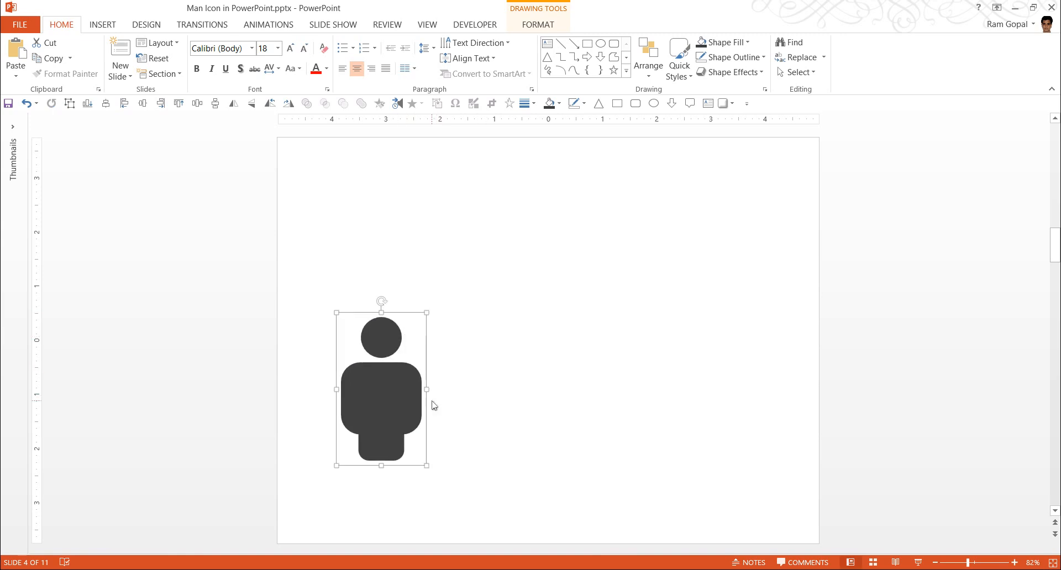
mouse_move(404, 394)
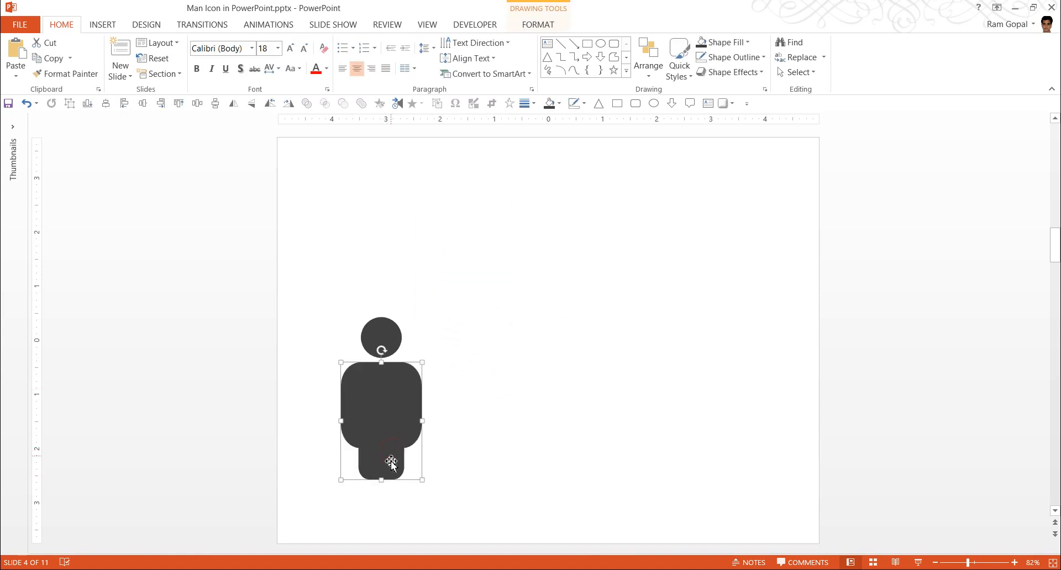
Step: Shrink the icon toward the lower left and marquee-select head and body together
click(527, 403)
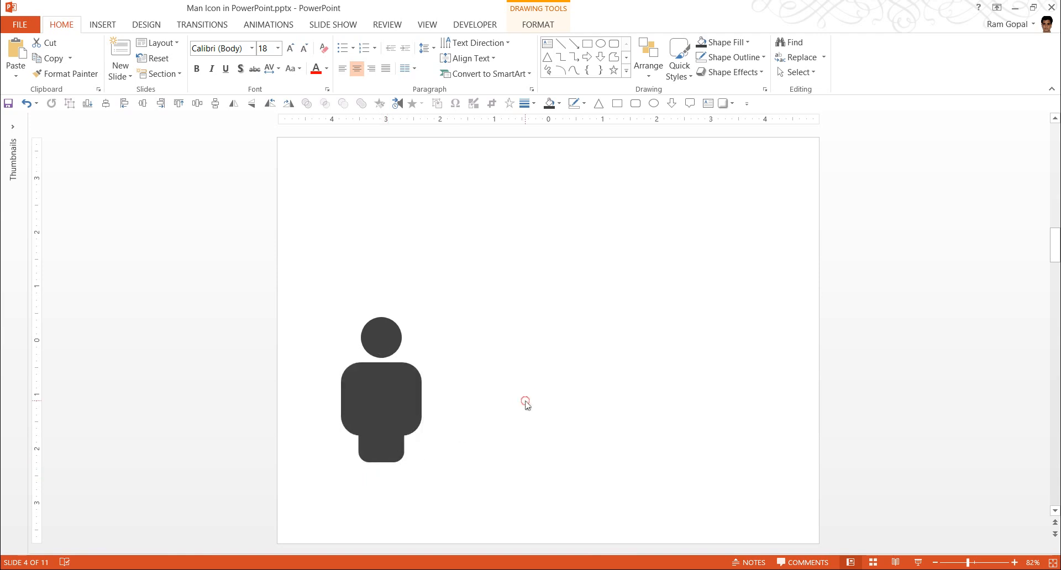
click(463, 498)
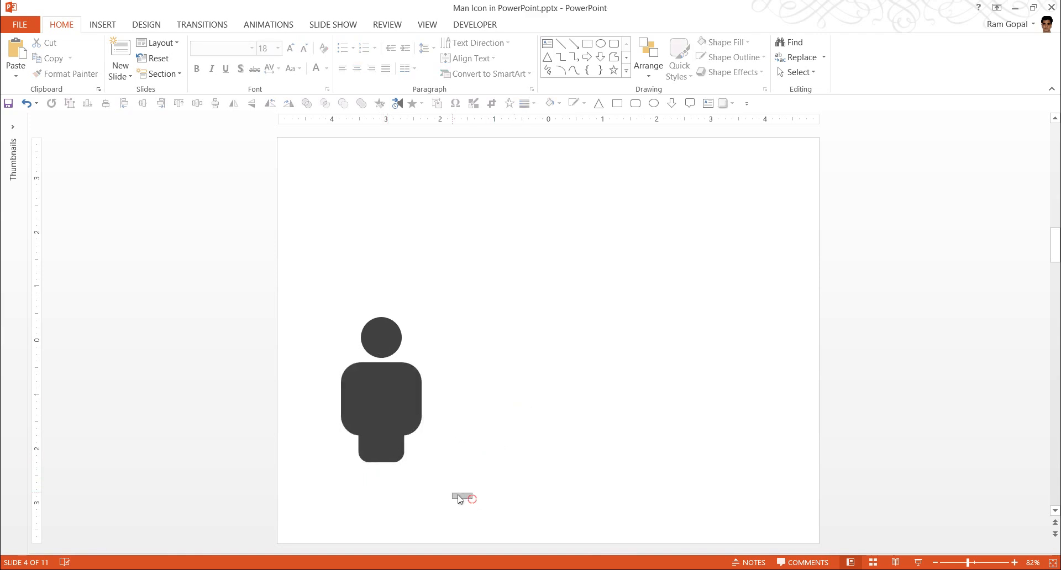
click(382, 389)
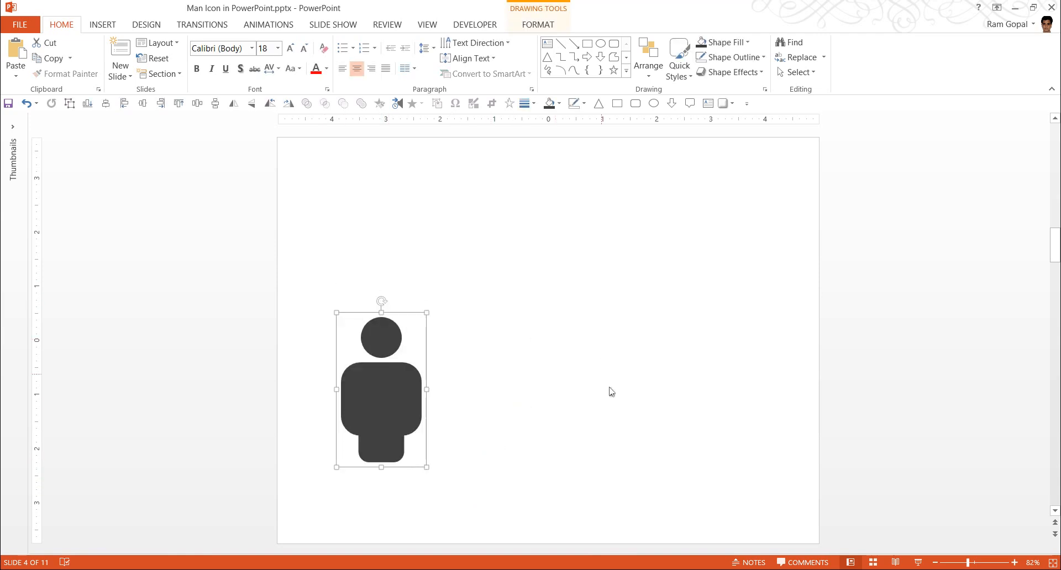
Step: Ctrl-drag copies of the man icon to build a row of five across the slide
drag(382, 388, 389, 398)
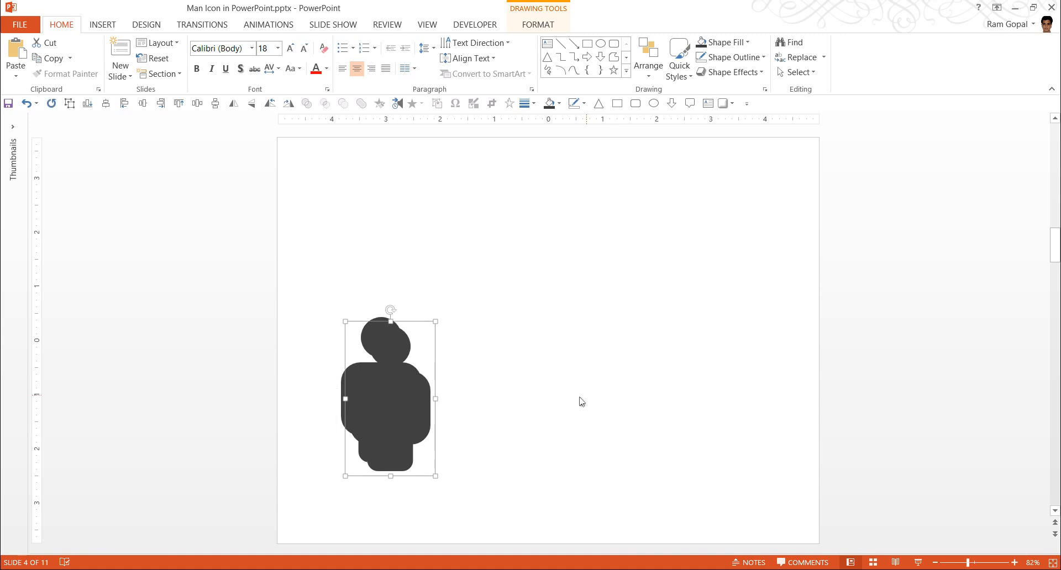
mouse_move(675, 420)
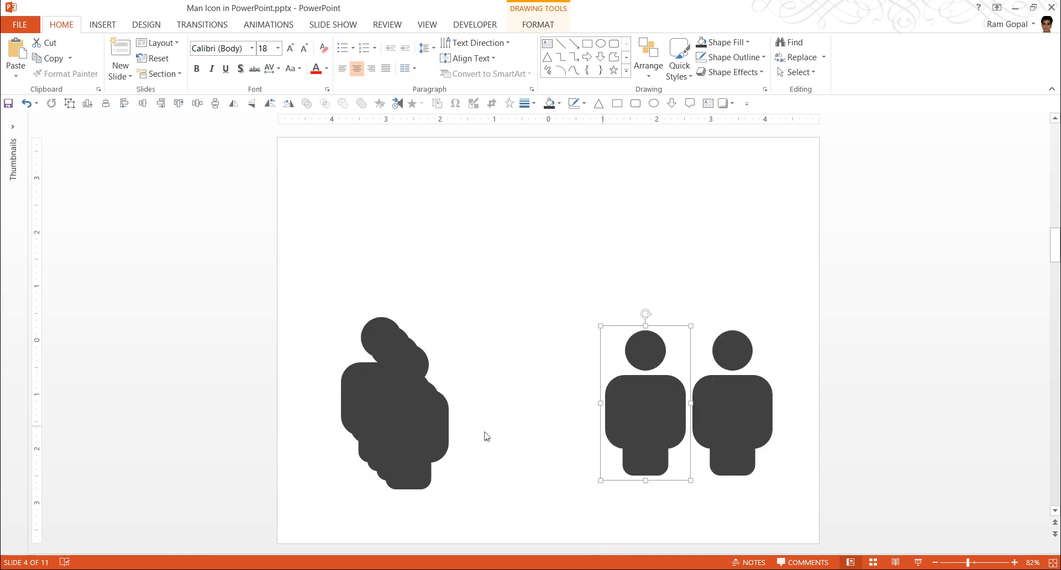
drag(647, 402, 561, 399)
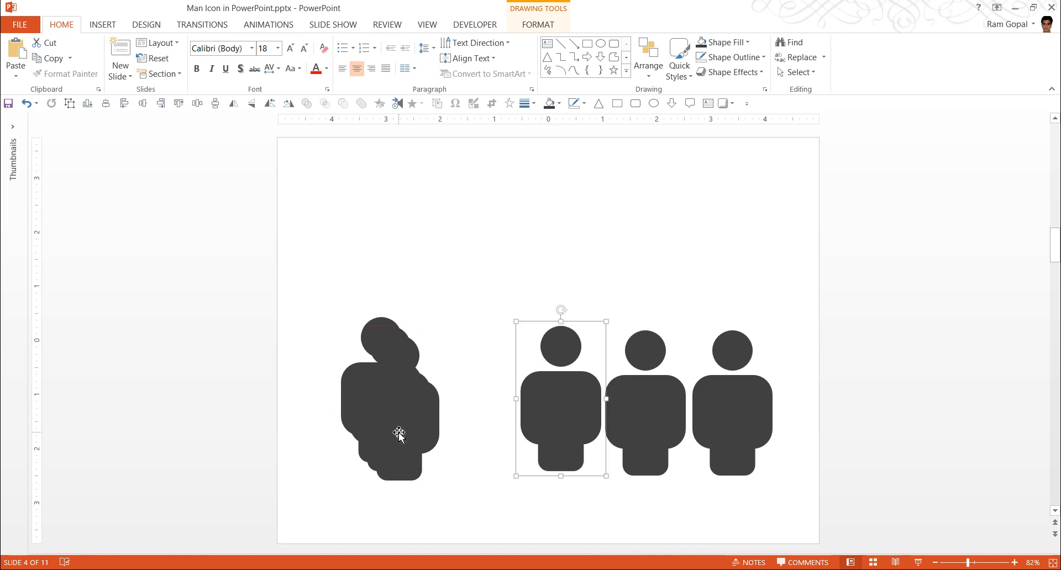
drag(560, 396, 475, 396)
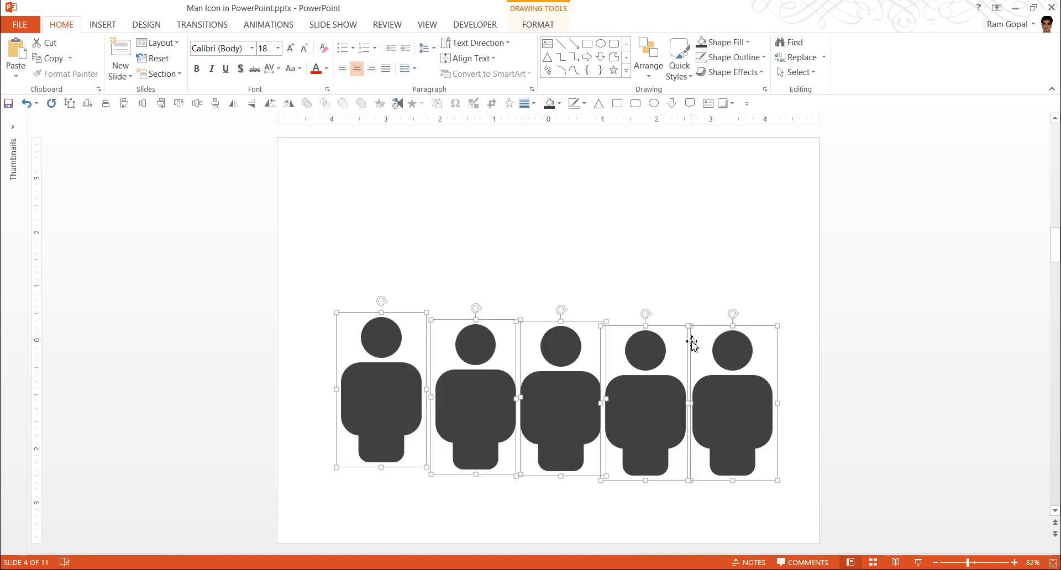
mouse_move(628, 363)
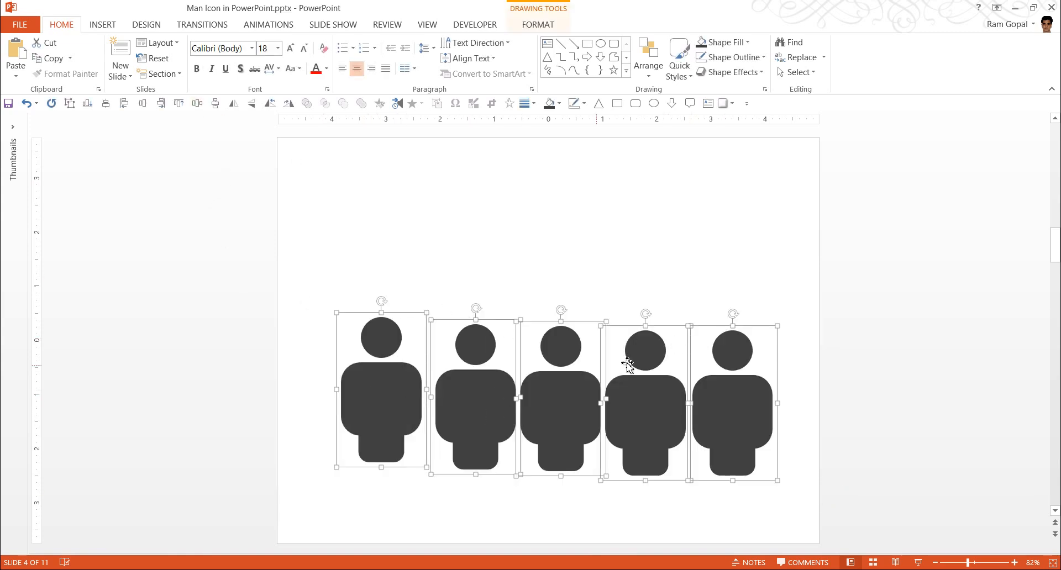
Step: Distribute the five icons horizontally and add a soft reflection beneath each
click(648, 58)
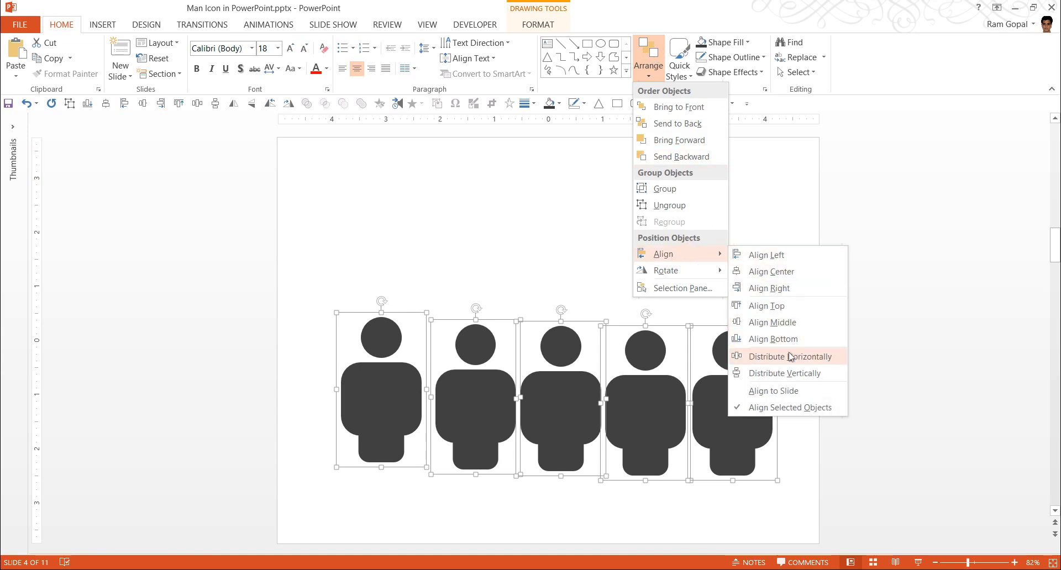
click(789, 357)
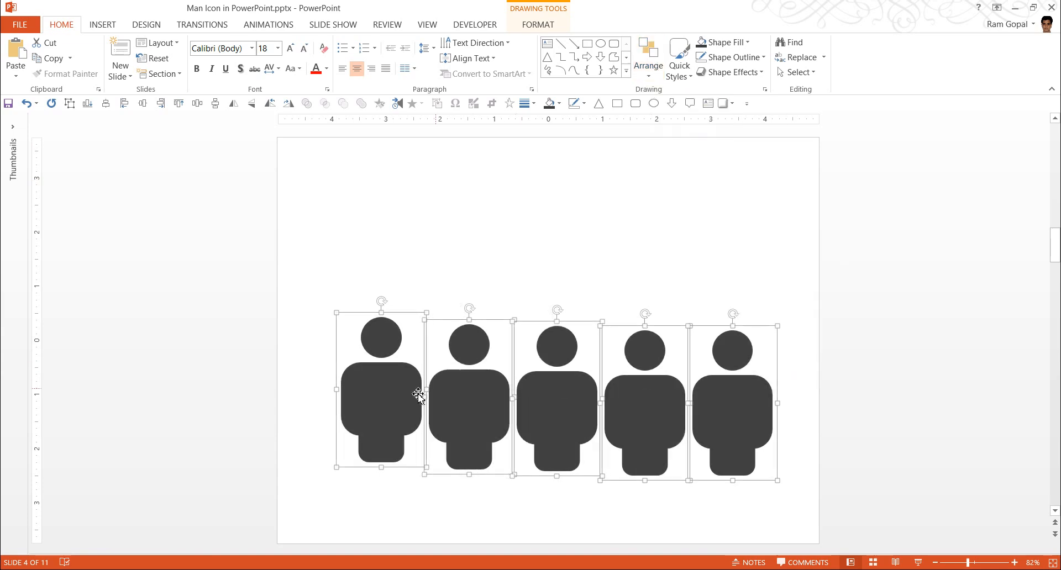
mouse_move(744, 411)
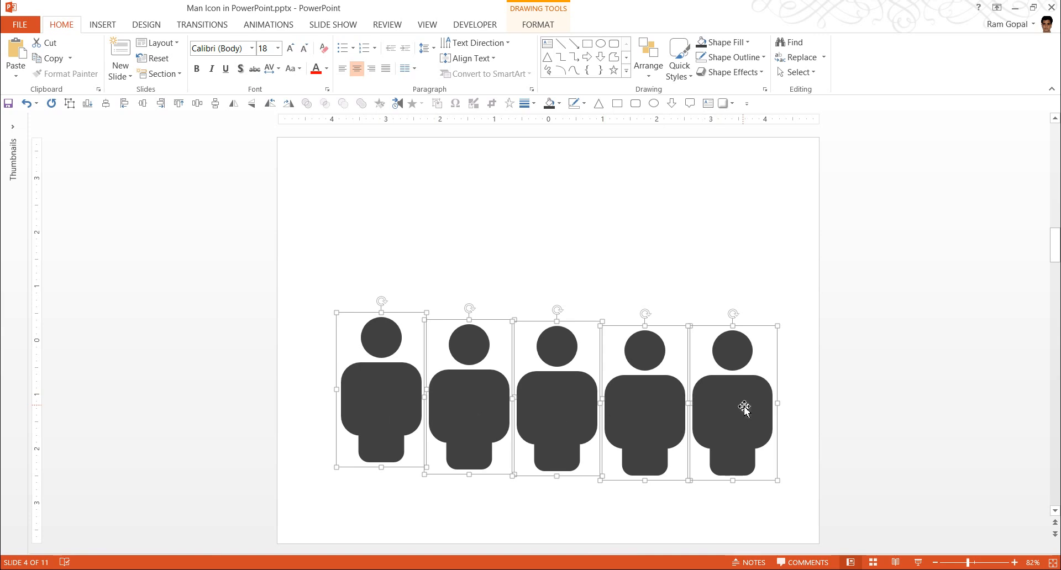
mouse_move(635, 72)
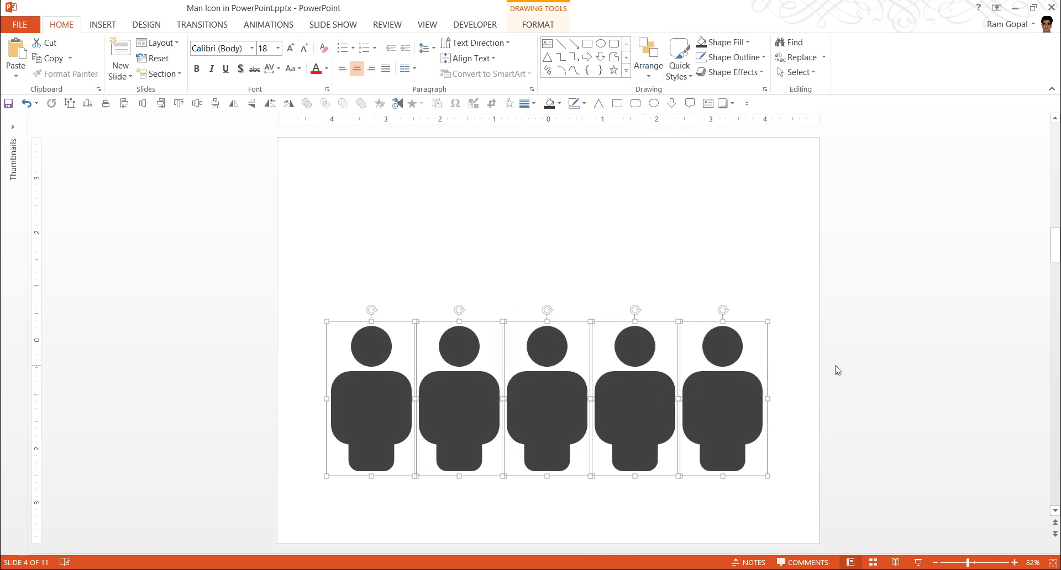
mouse_move(767, 399)
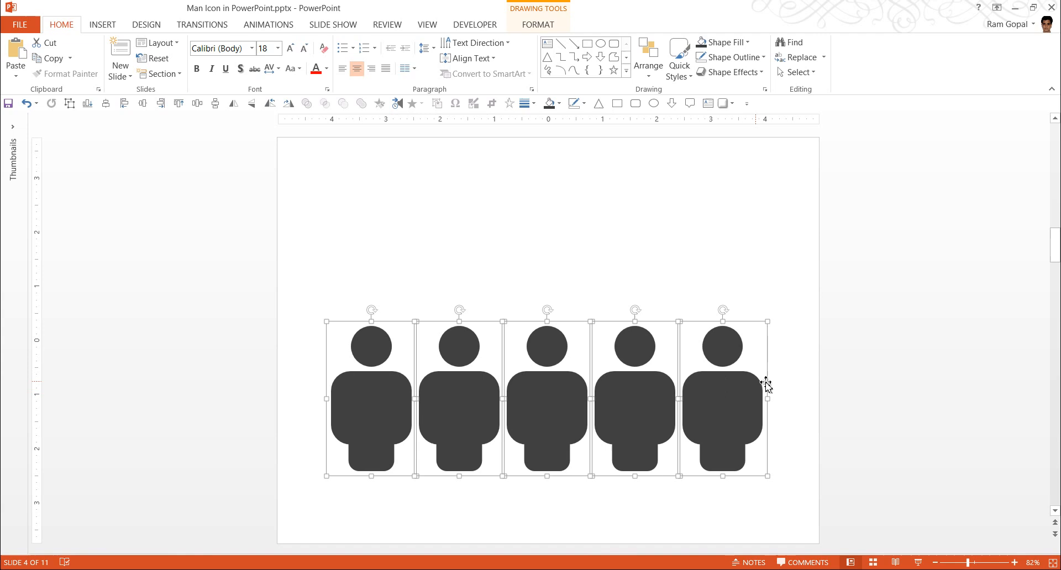
mouse_move(804, 383)
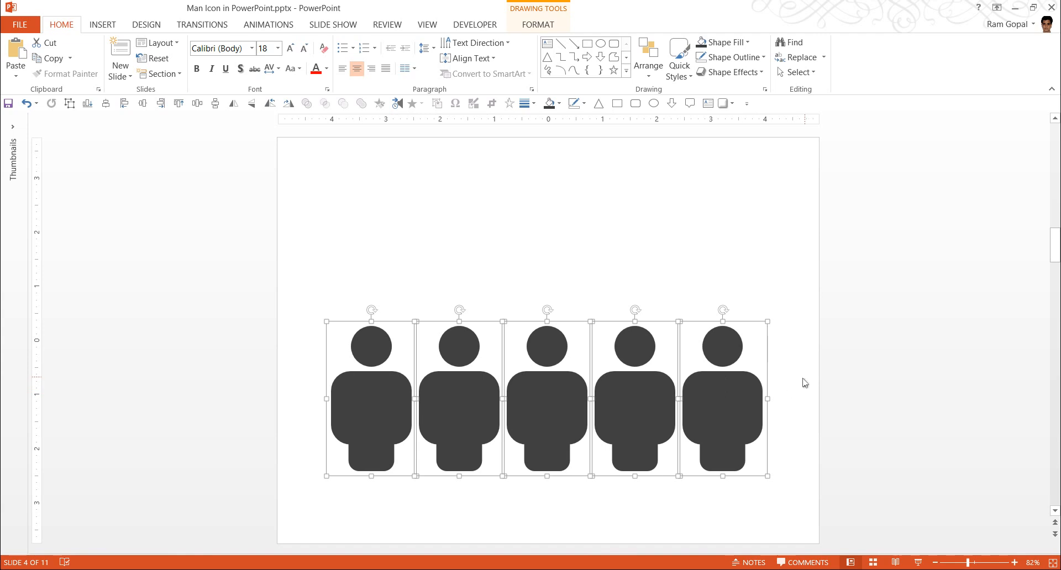
click(730, 71)
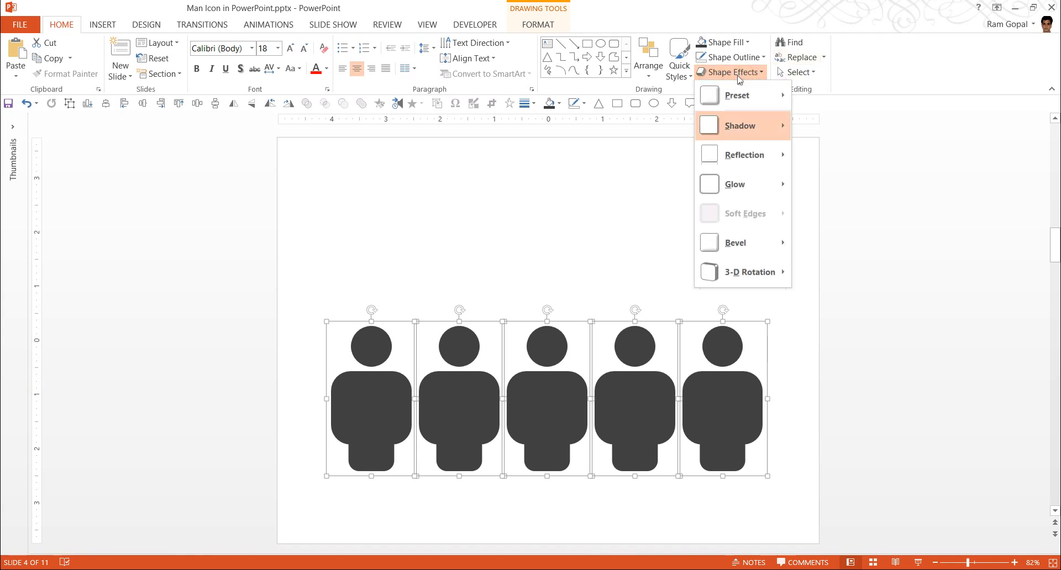
click(743, 155)
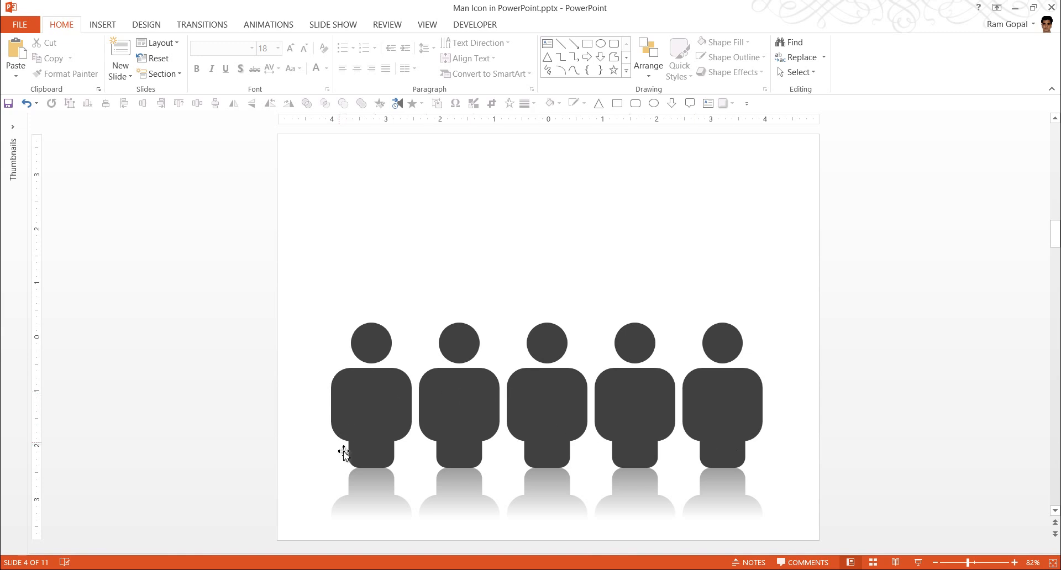
mouse_move(396, 452)
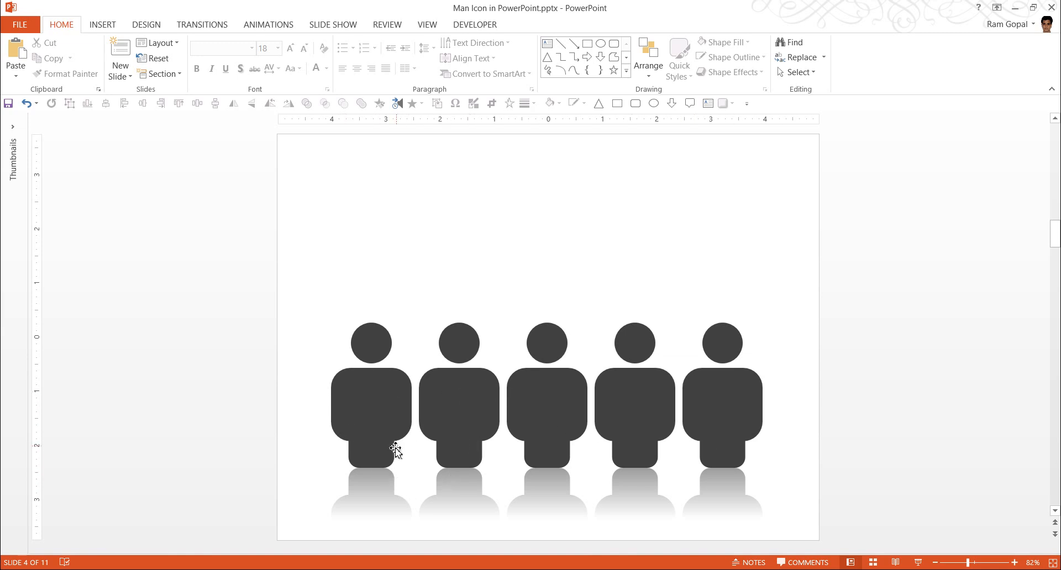
mouse_move(412, 448)
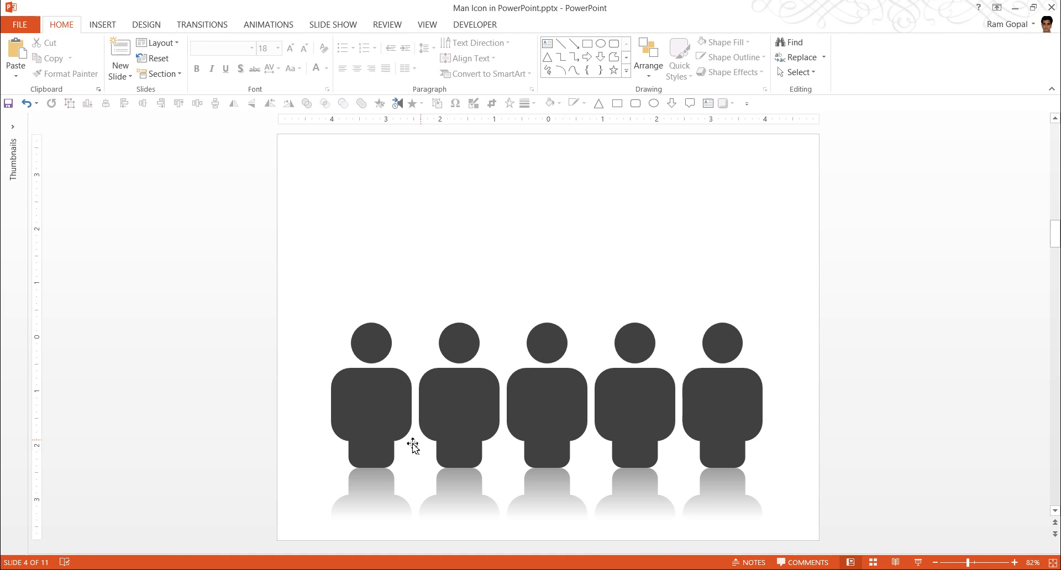
mouse_move(756, 357)
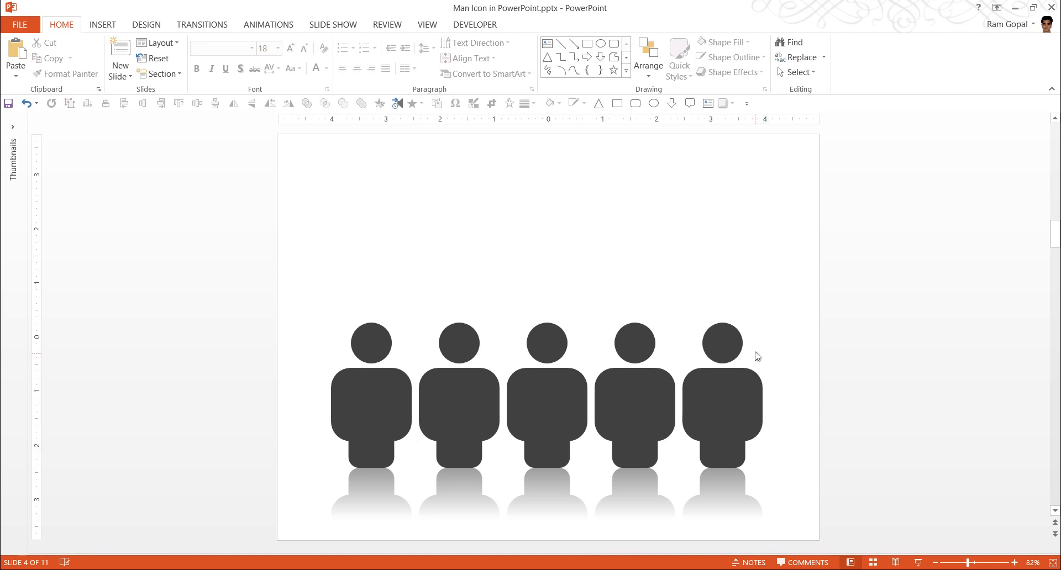
mouse_move(446, 398)
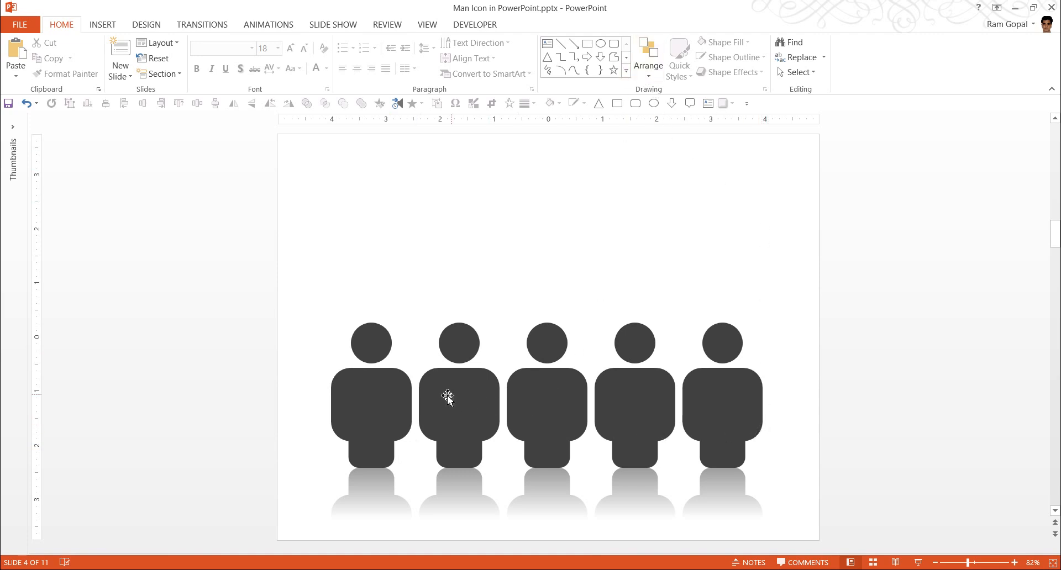
mouse_move(626, 74)
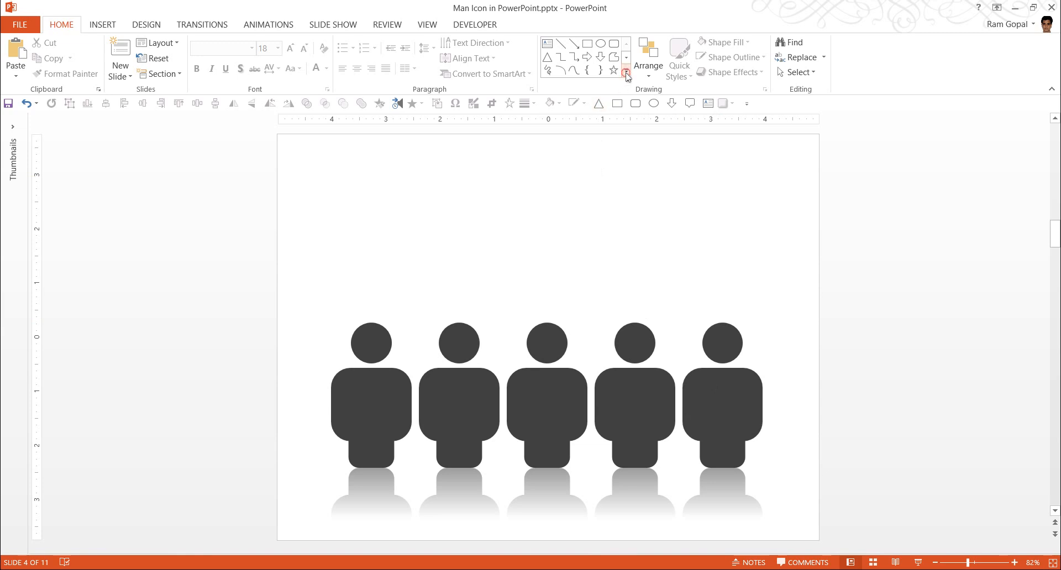
Step: Draw a floor rectangle under the men, fill it light grey and remove its outline
click(625, 74)
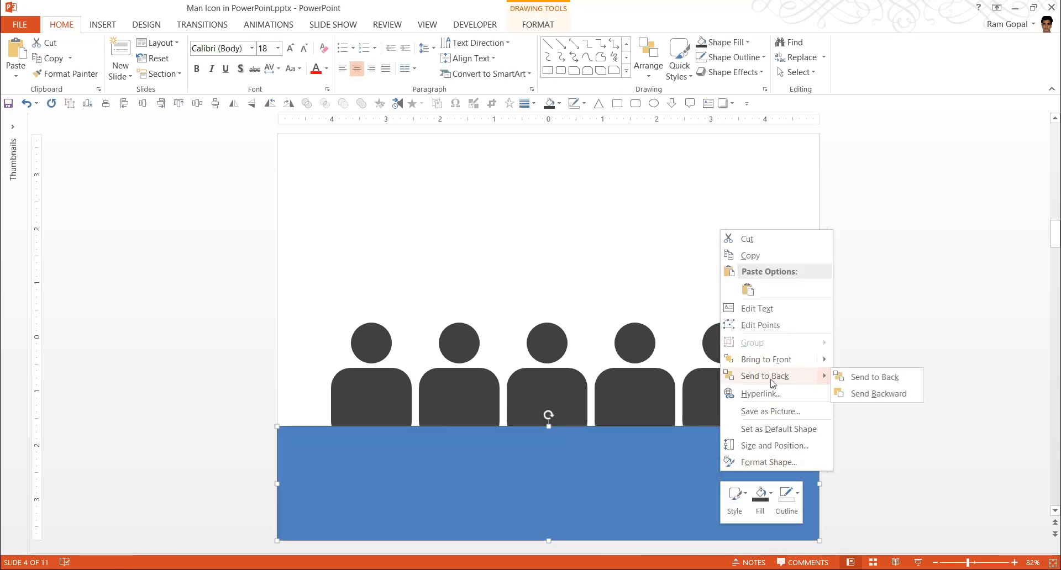
click(876, 377)
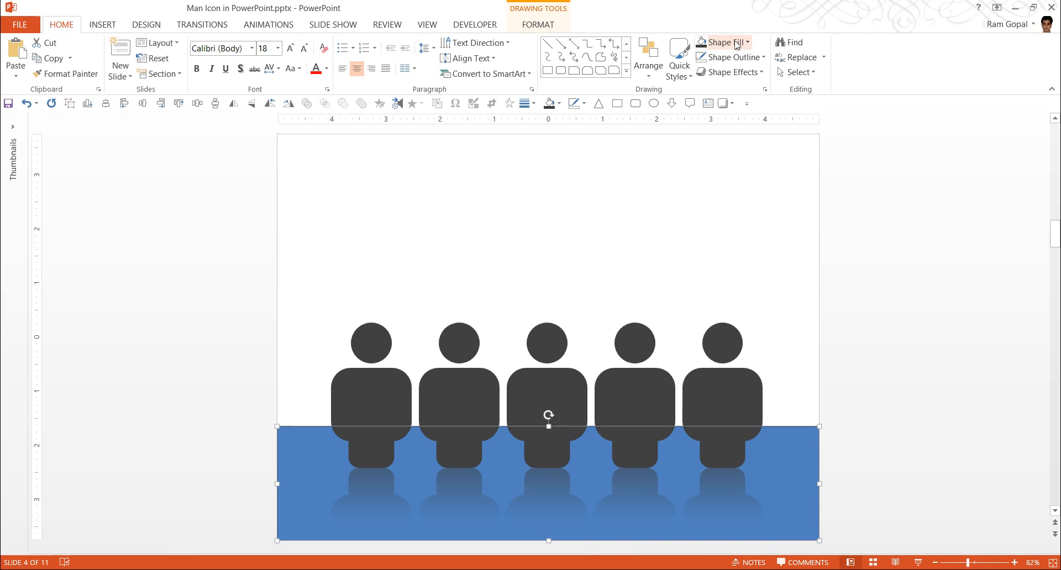
click(723, 42)
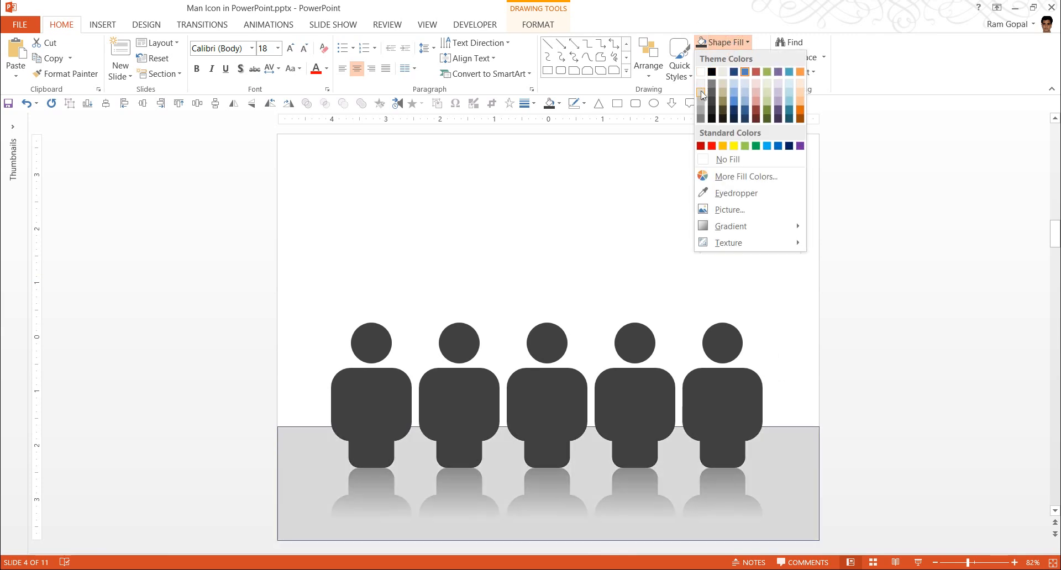
click(727, 56)
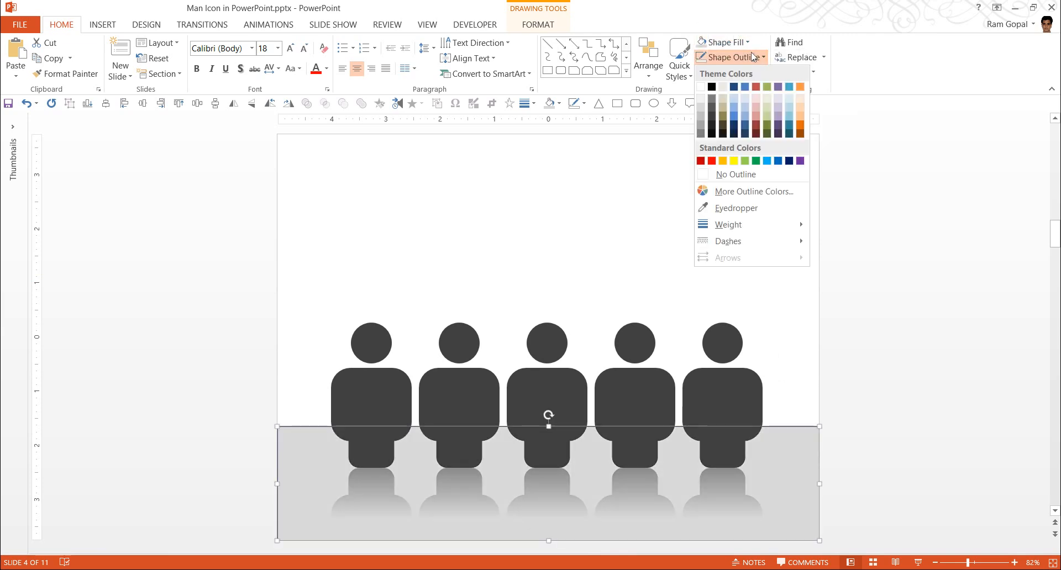
click(574, 510)
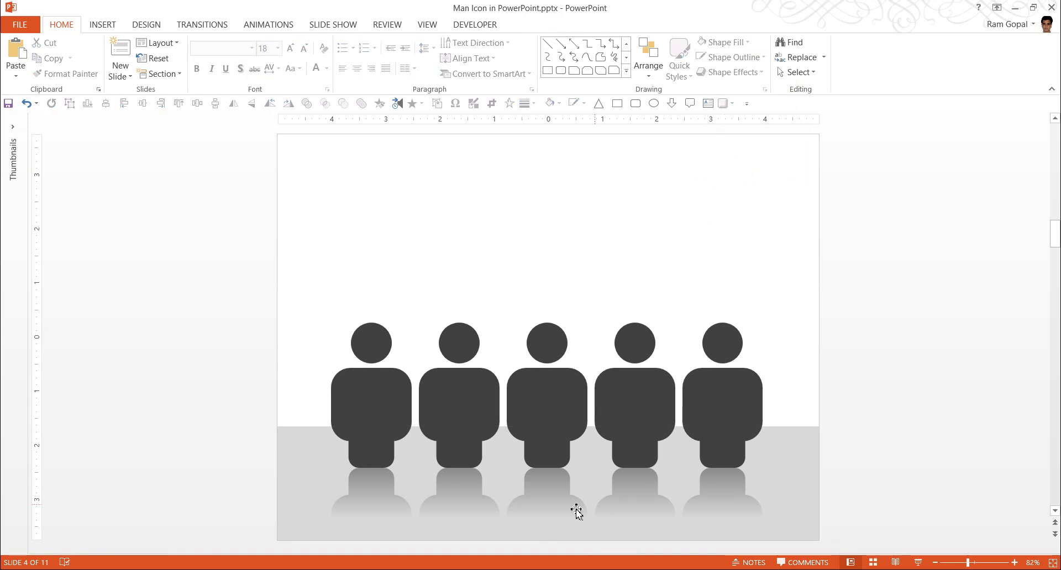
mouse_move(433, 426)
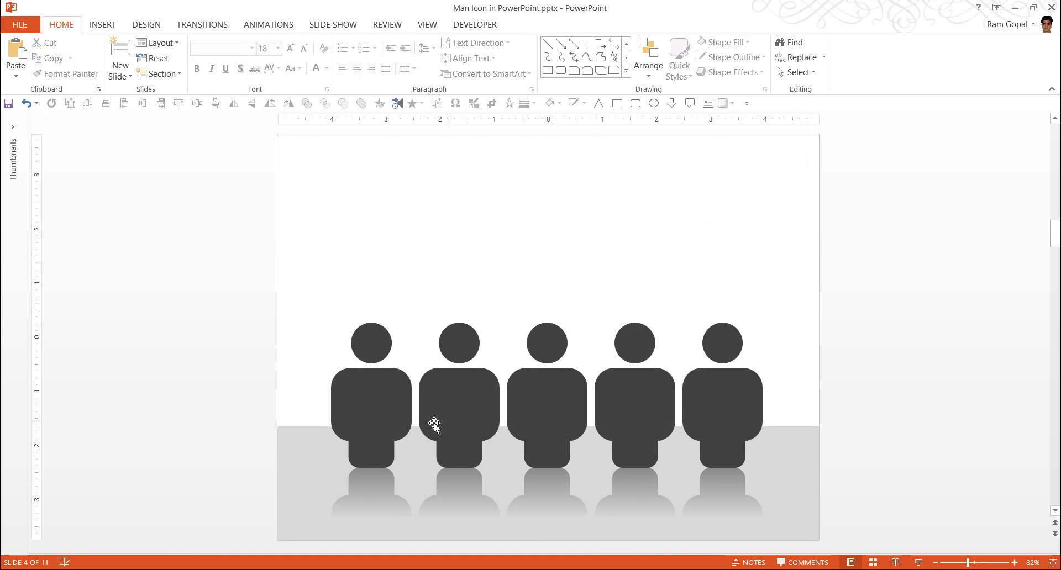
mouse_move(783, 466)
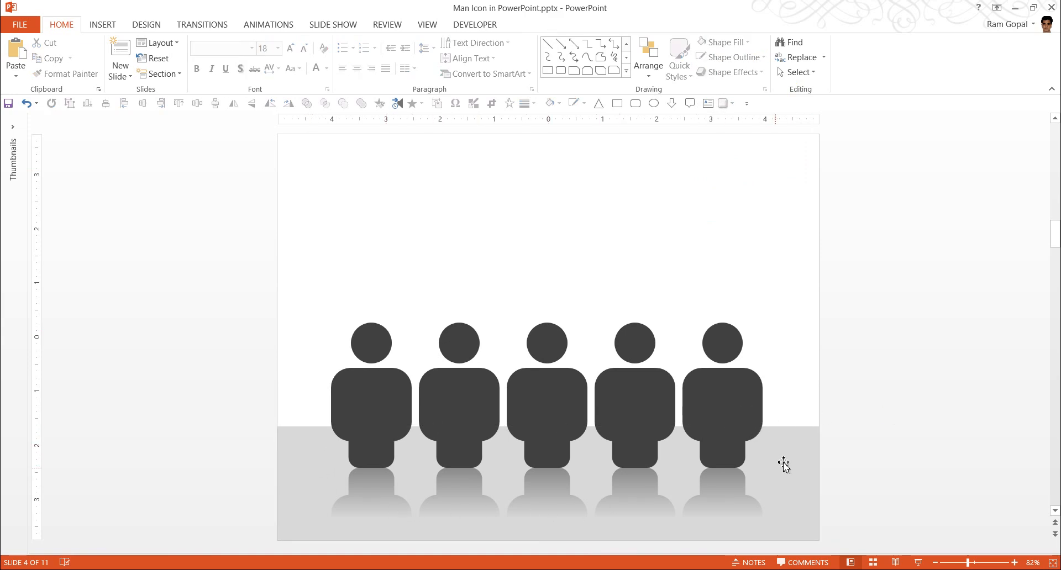
Step: Show the full Shapes gallery above the grey floor and five reflected men
click(626, 56)
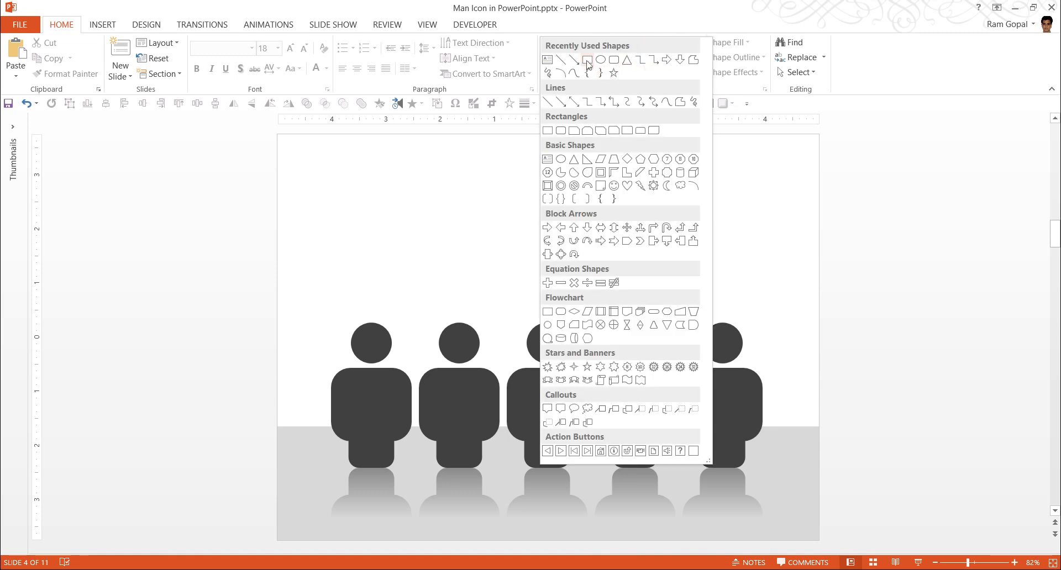
mouse_move(573, 62)
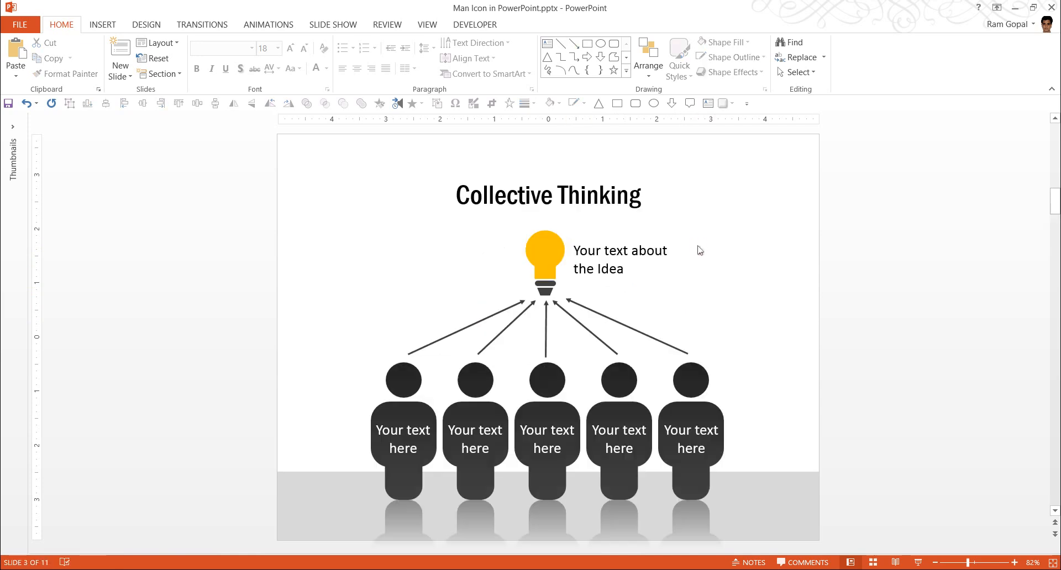
Step: Bring the bulb, idea text and five arrows from slide 3 and move them higher above the men
click(544, 261)
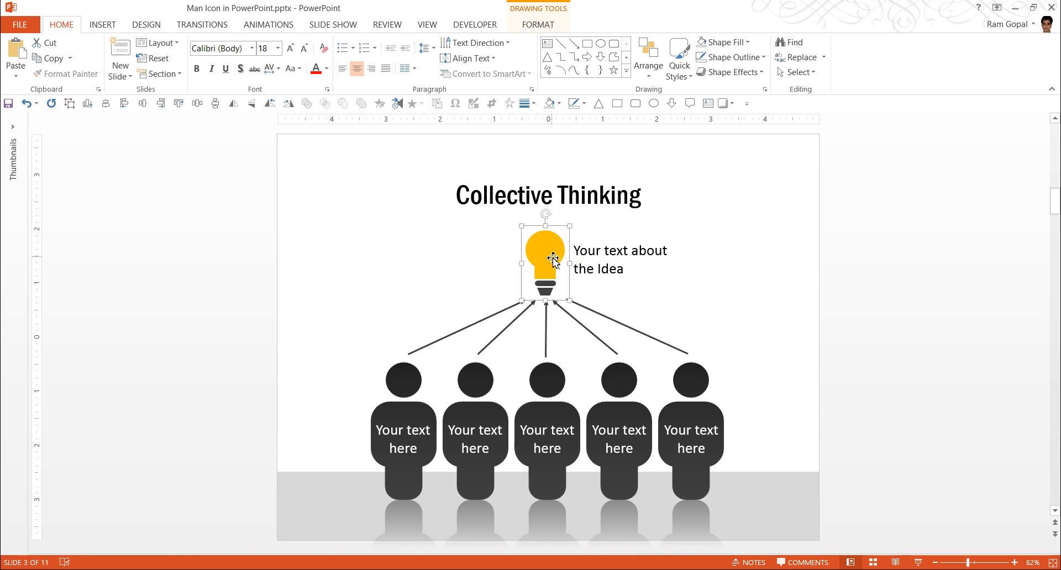
click(619, 259)
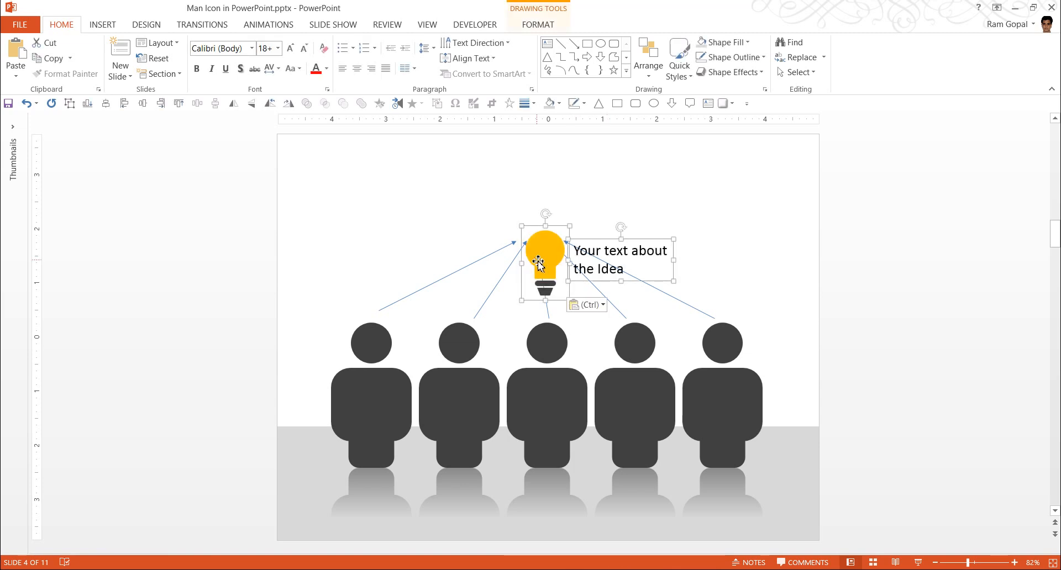
drag(545, 260, 535, 200)
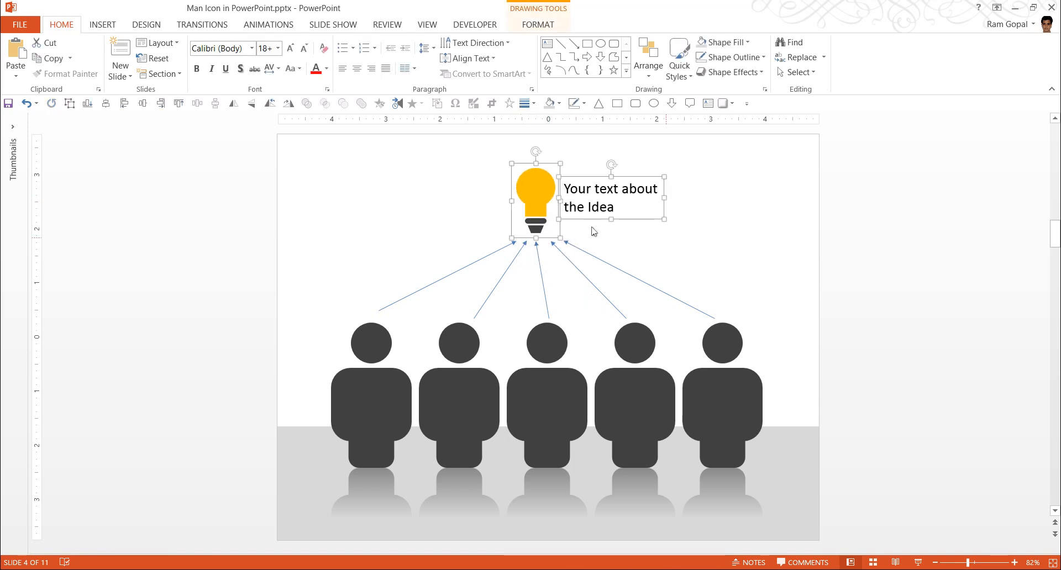
click(789, 277)
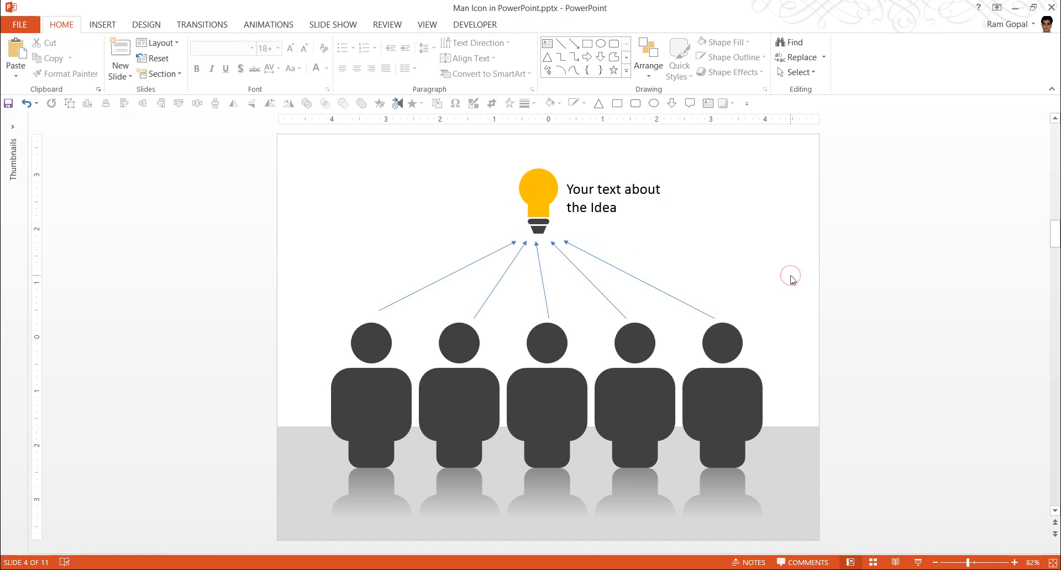
mouse_move(744, 184)
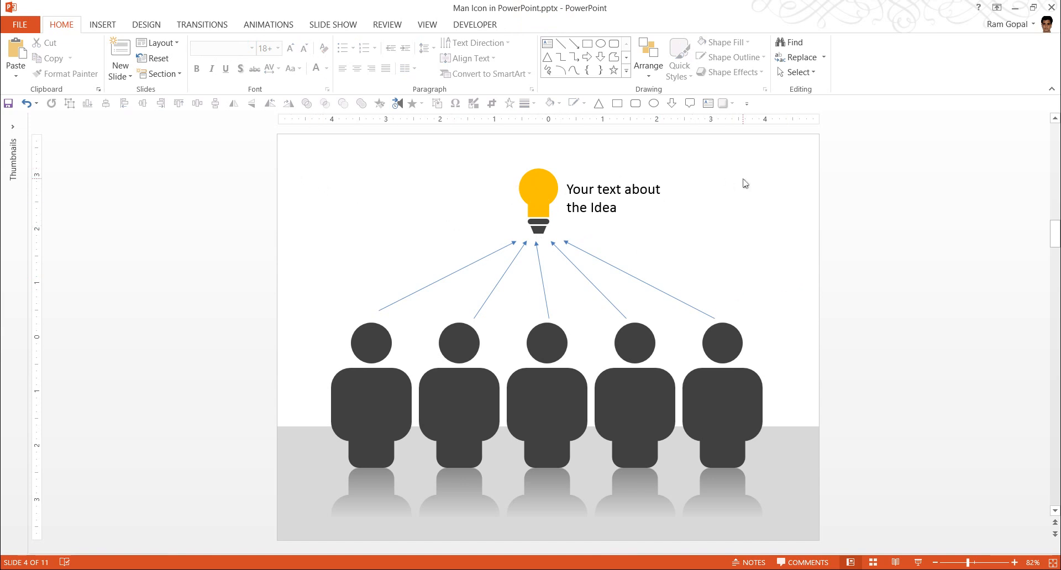
mouse_move(1008, 336)
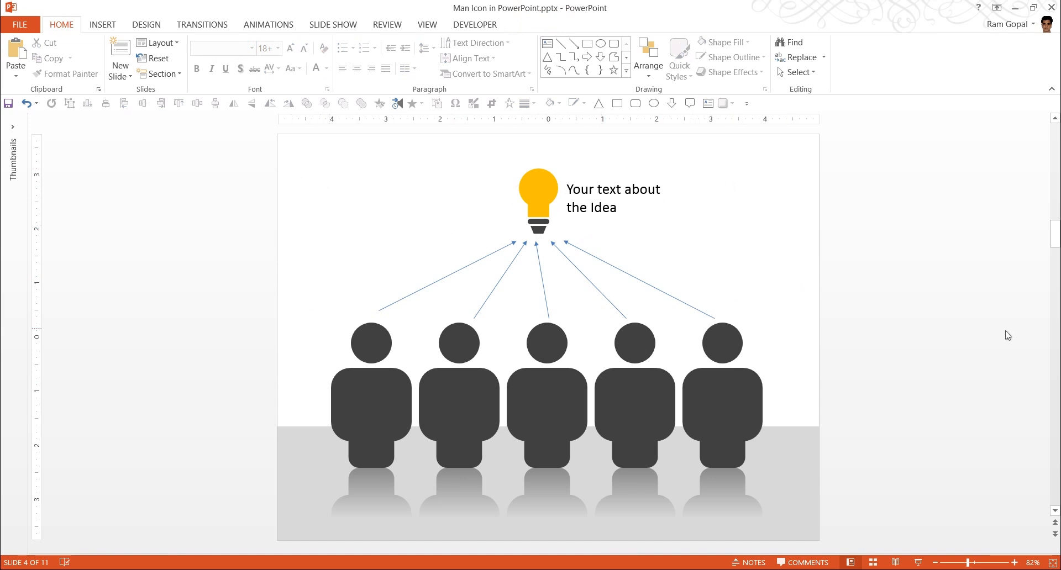
mouse_move(853, 344)
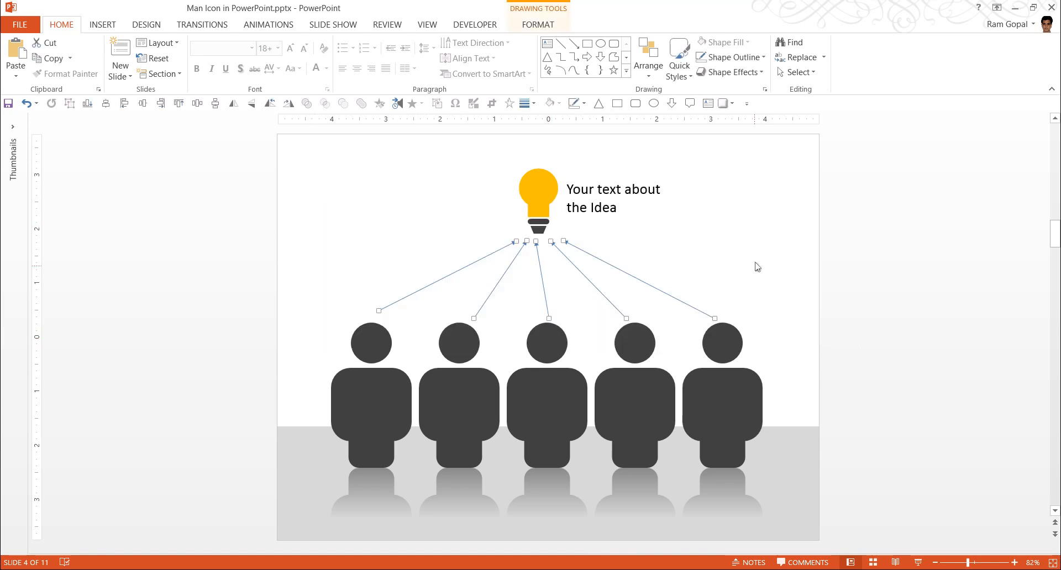
Step: Give the five converging arrows a dark grey Shape Outline to match the grey figures
click(729, 56)
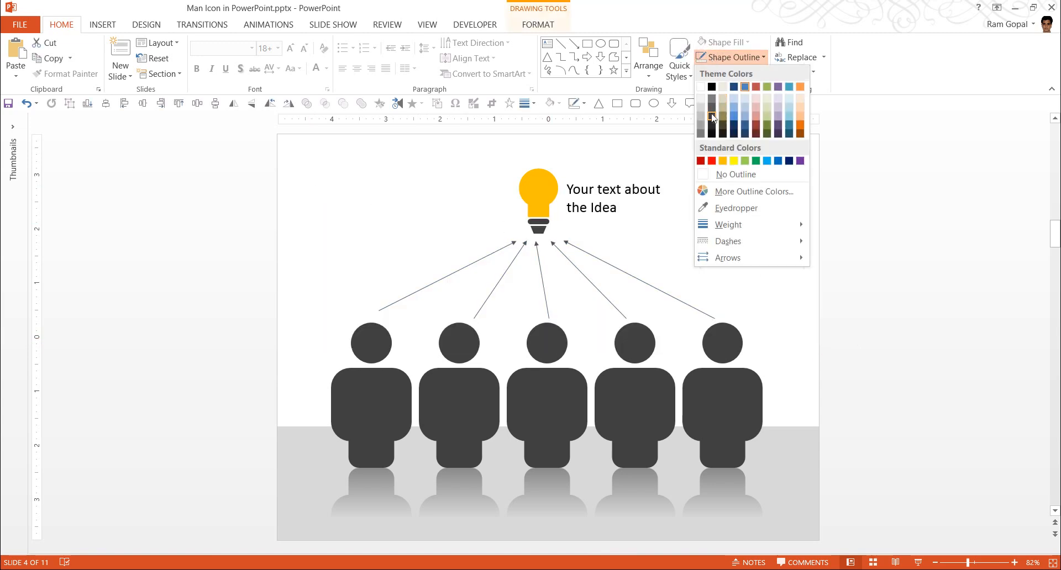
click(733, 248)
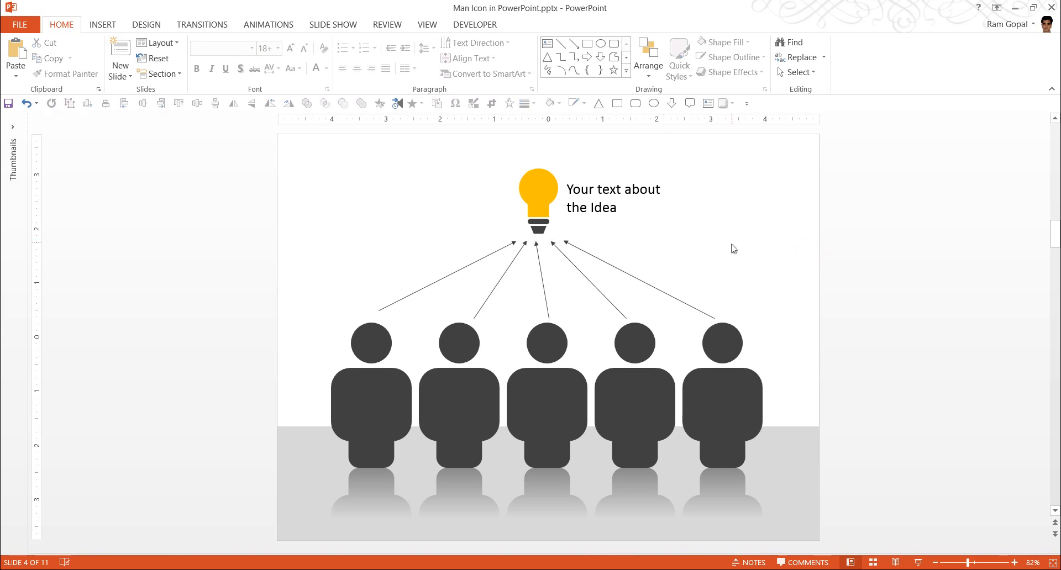
mouse_move(734, 239)
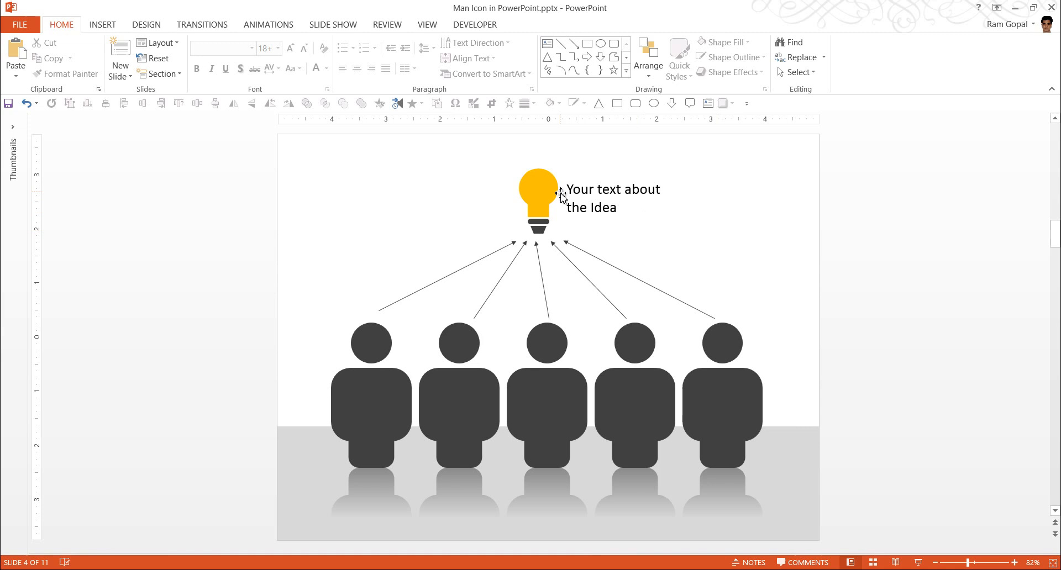
click(538, 200)
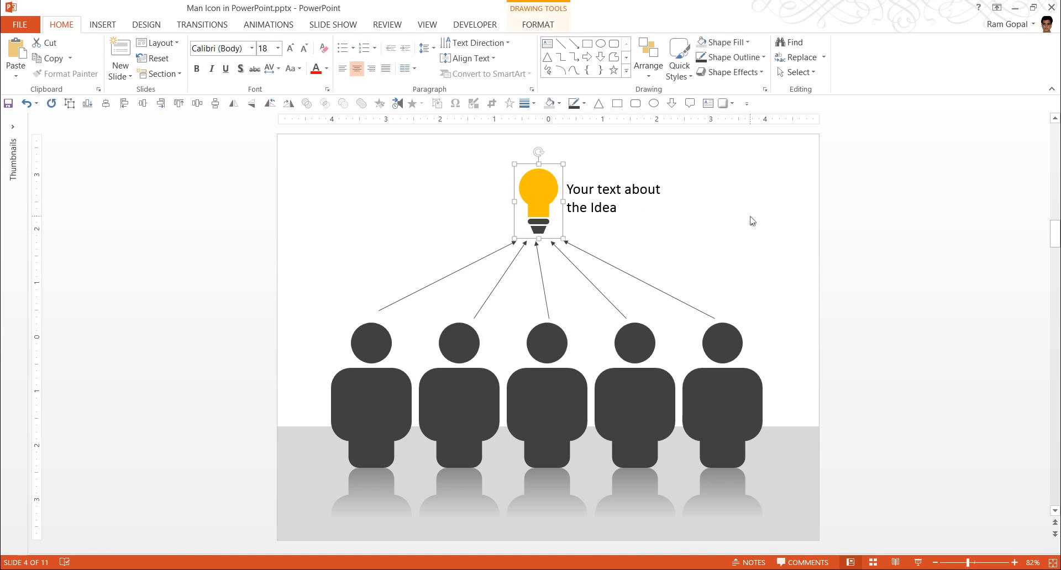
mouse_move(789, 279)
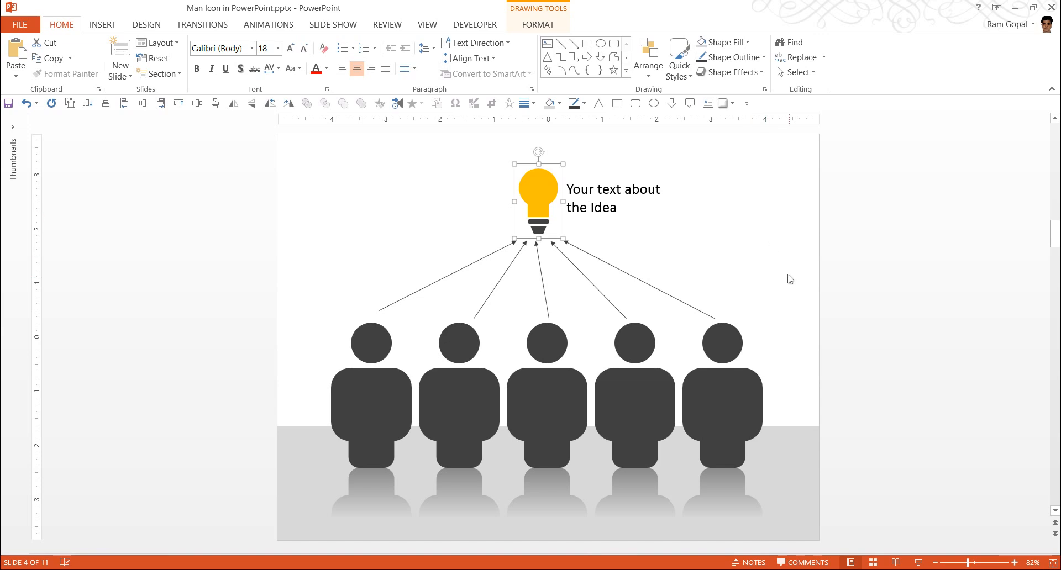
click(790, 282)
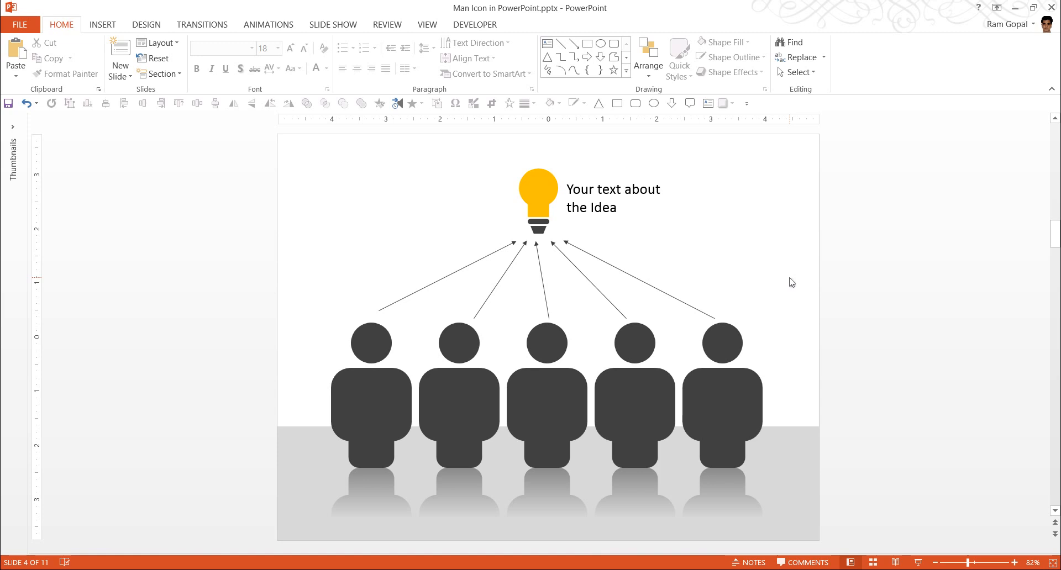
mouse_move(902, 346)
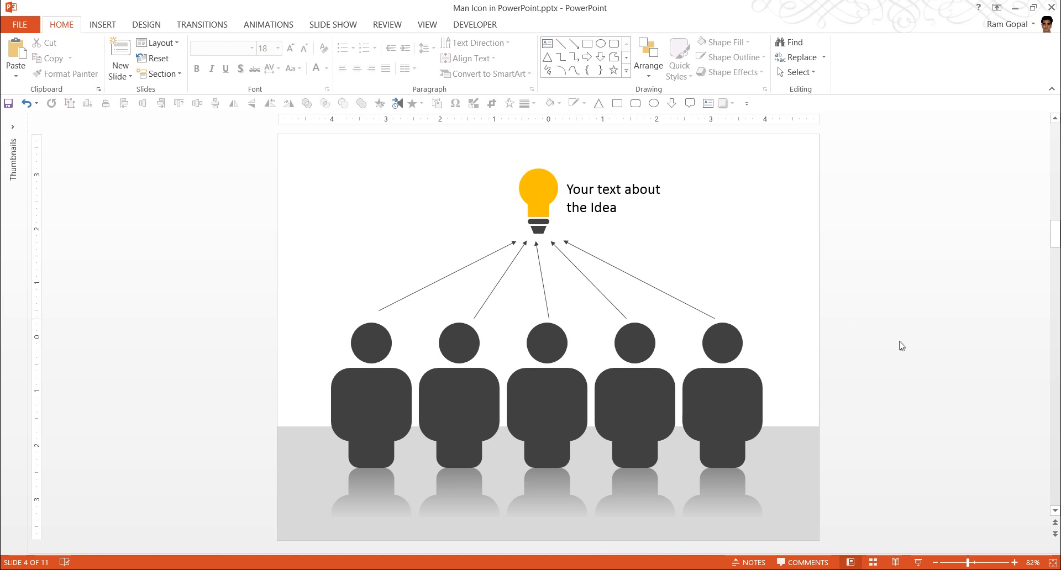
key(F5)
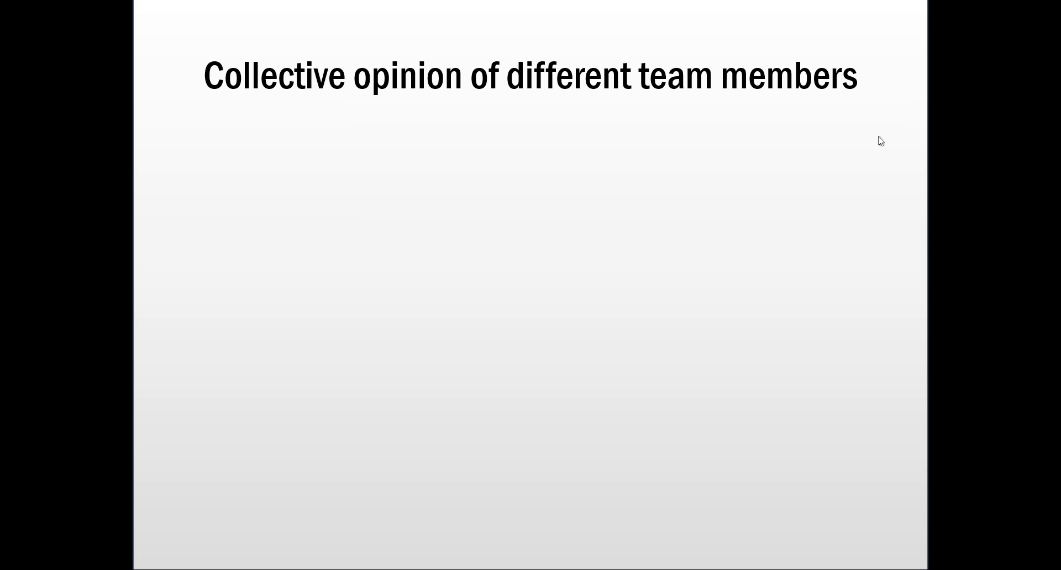
mouse_move(976, 302)
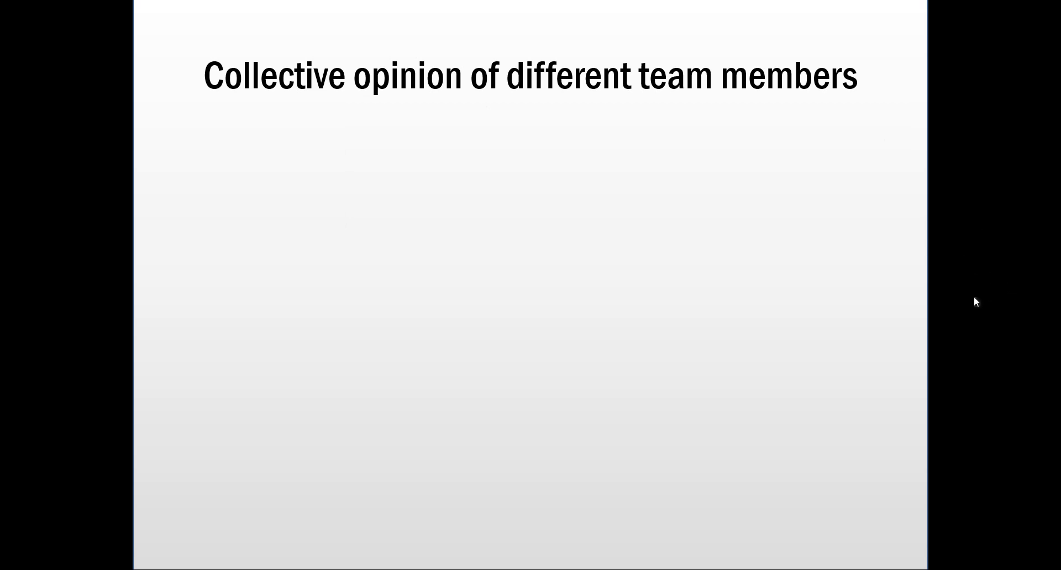